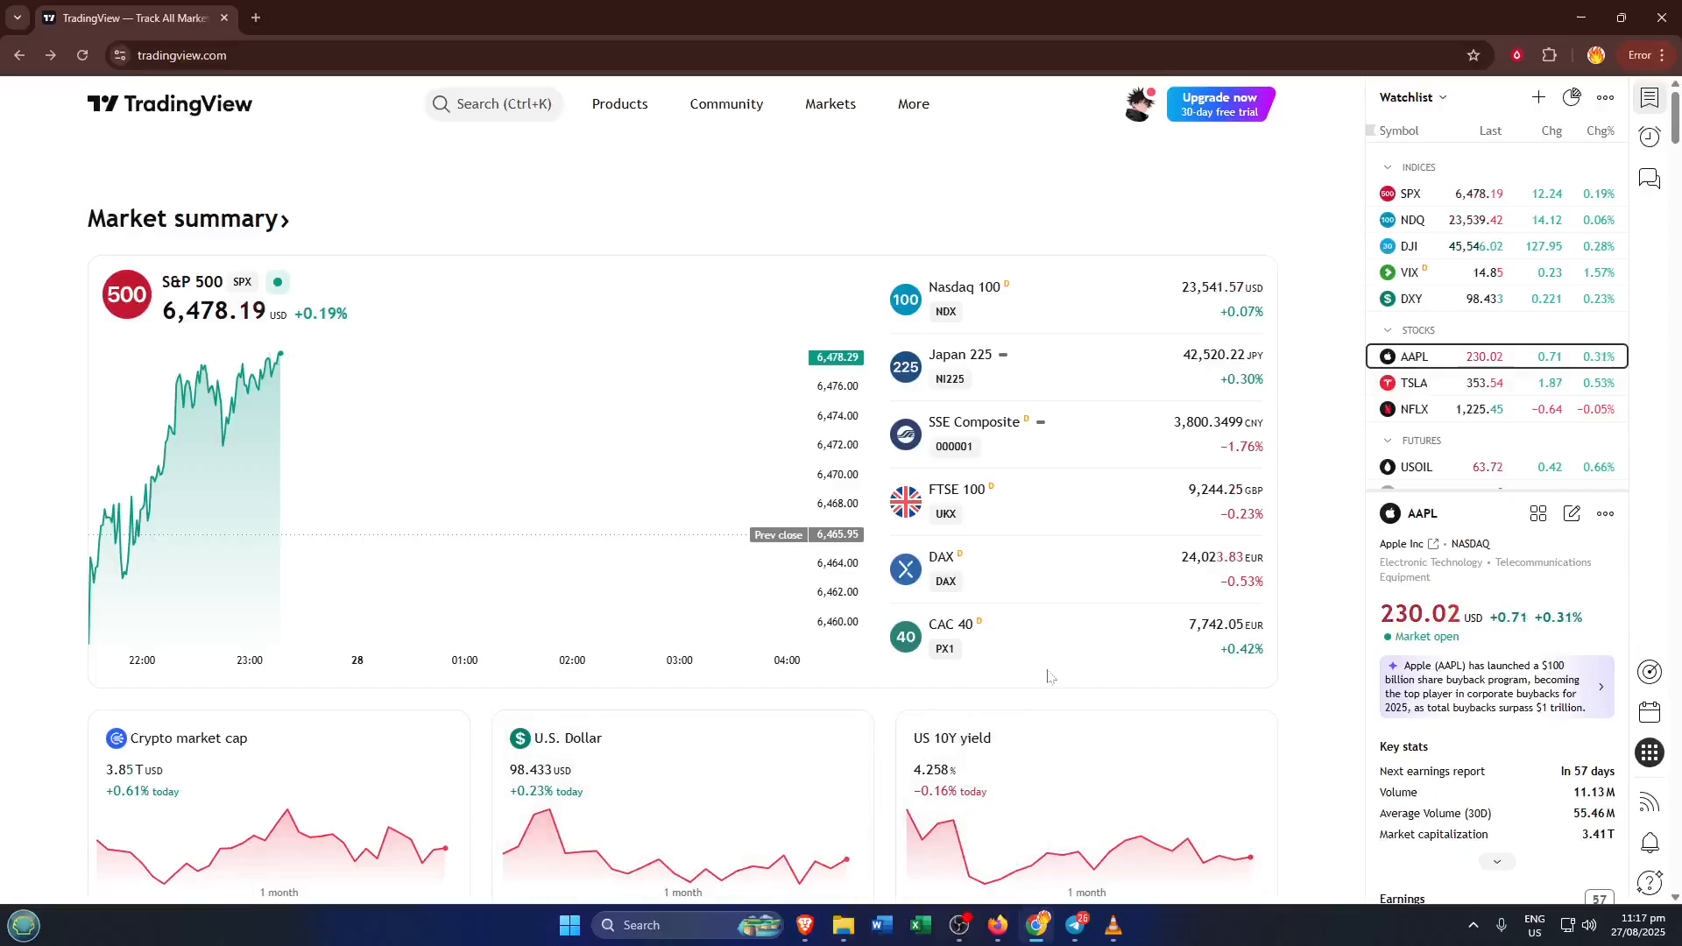
mouse_move(1125, 632)
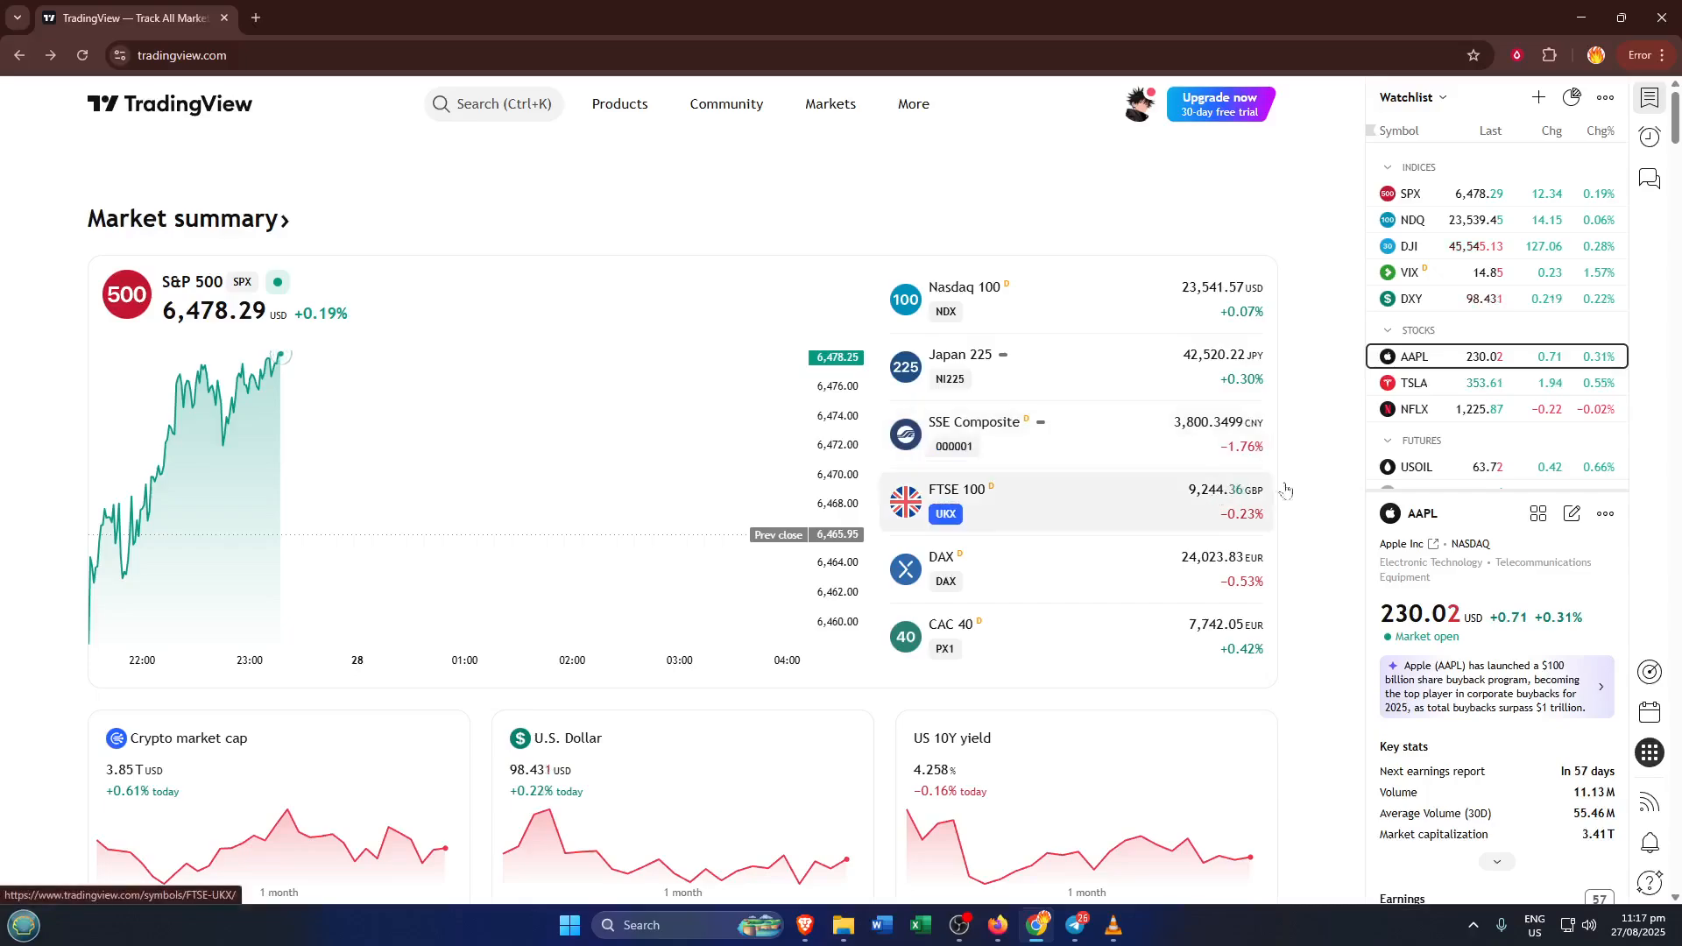
mouse_move(1338, 517)
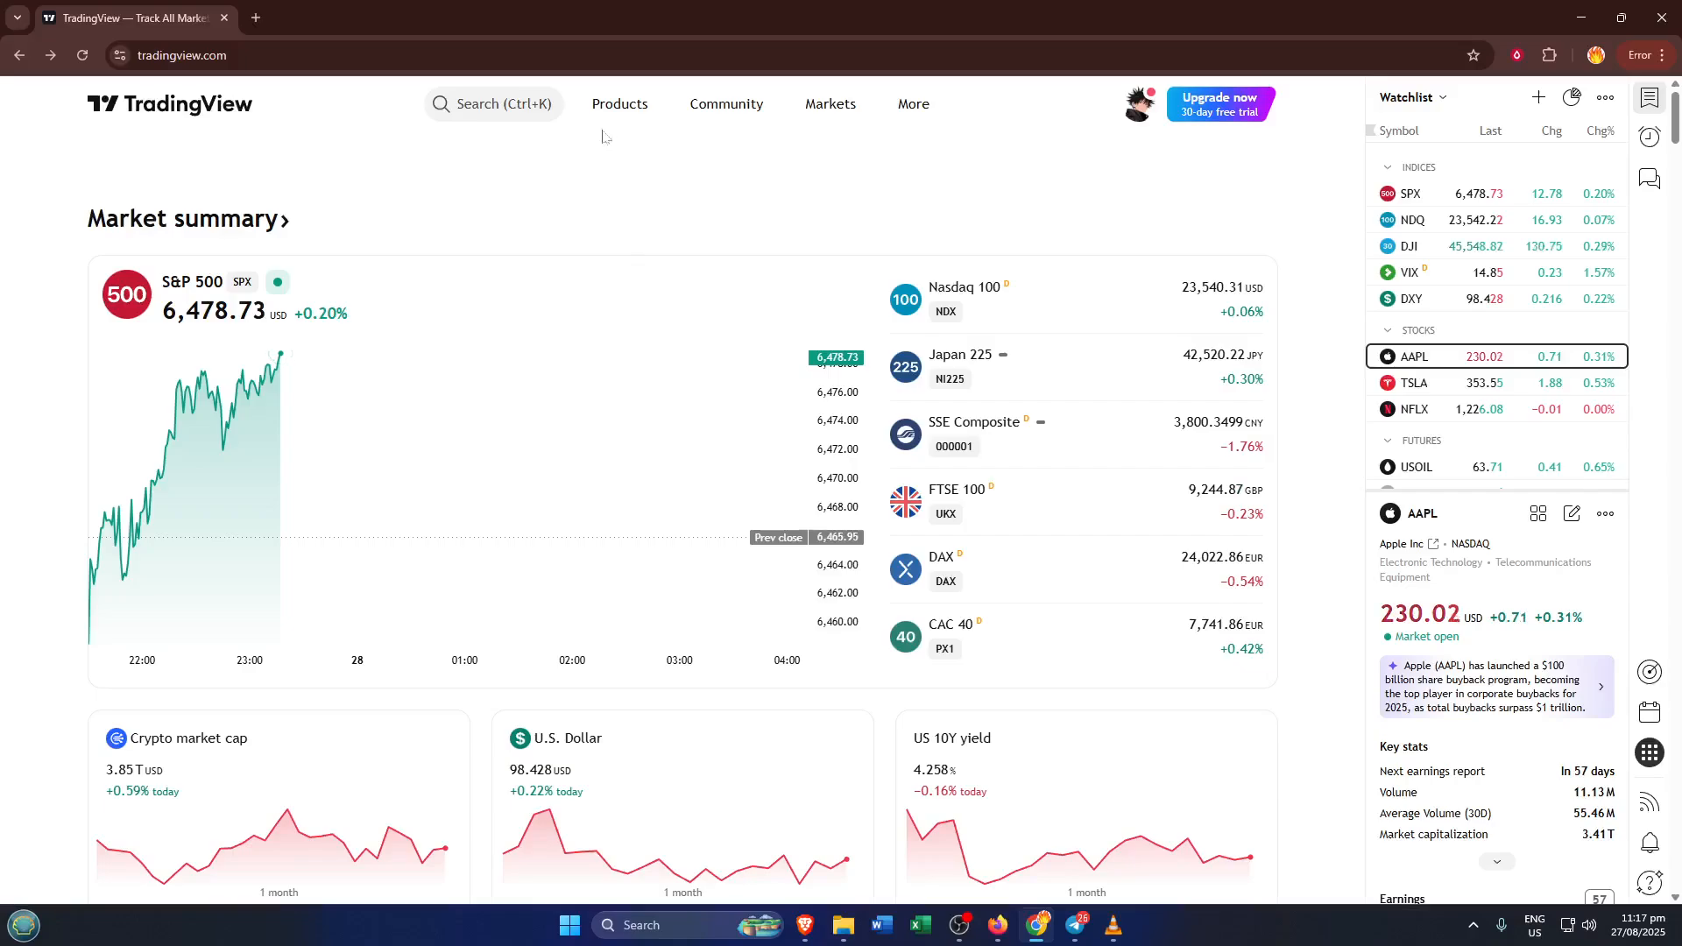
Step: Launch Supercharts from the Products menu to show the Gold 5-minute chart with broker panel
click(619, 104)
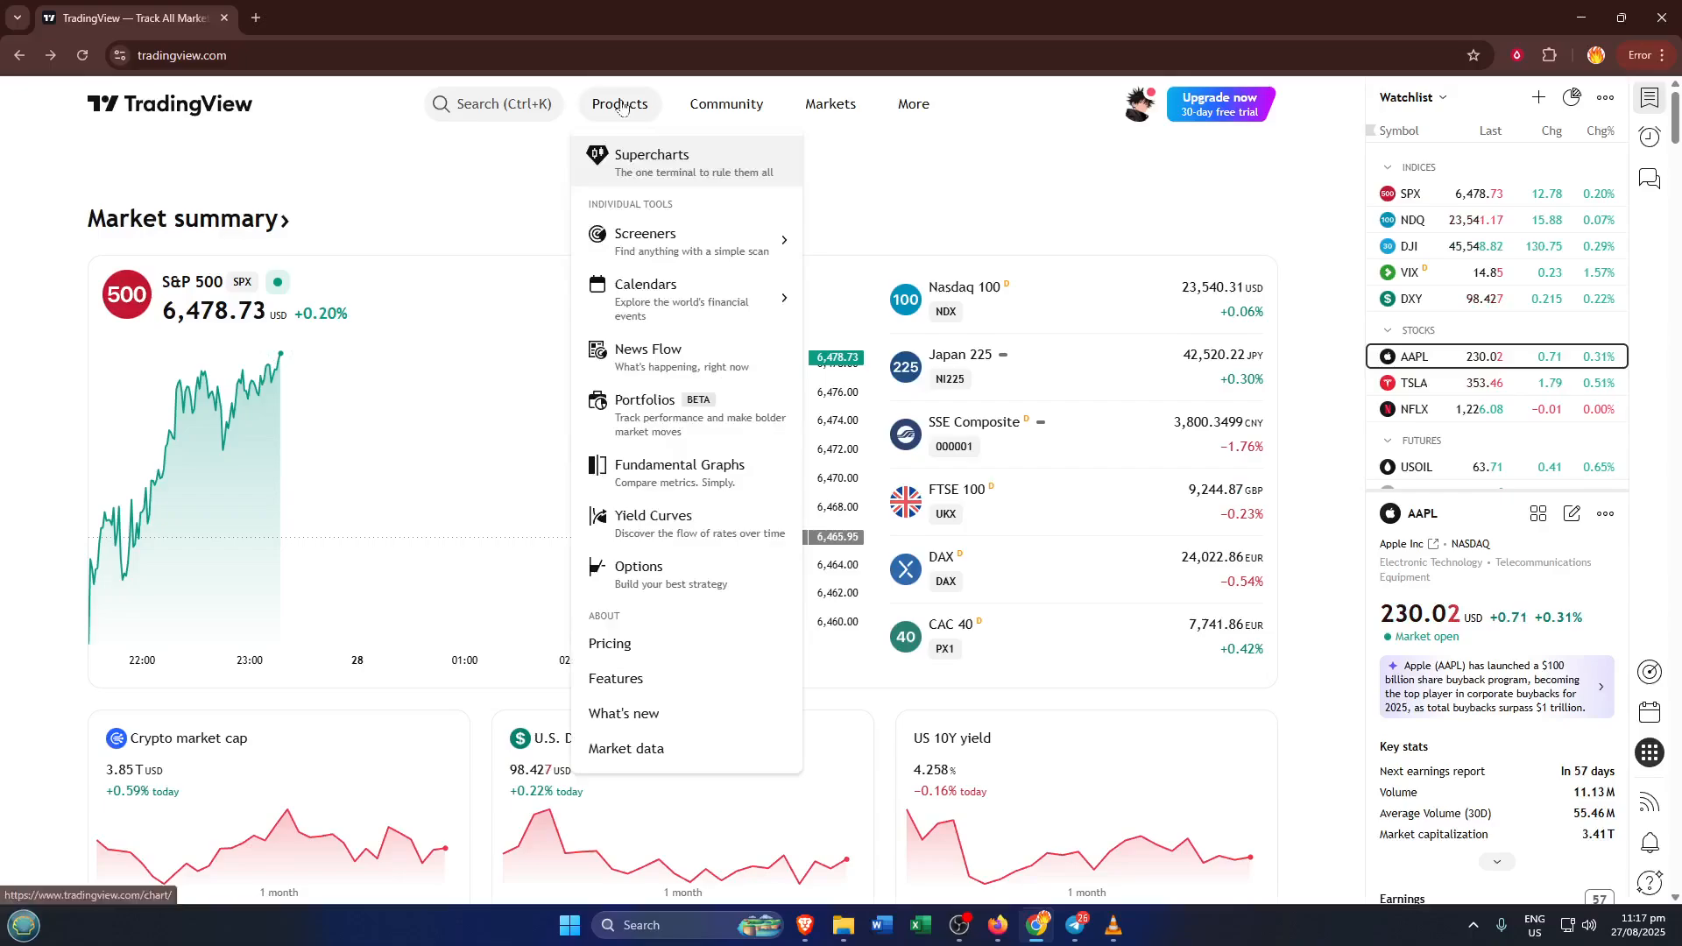
click(651, 161)
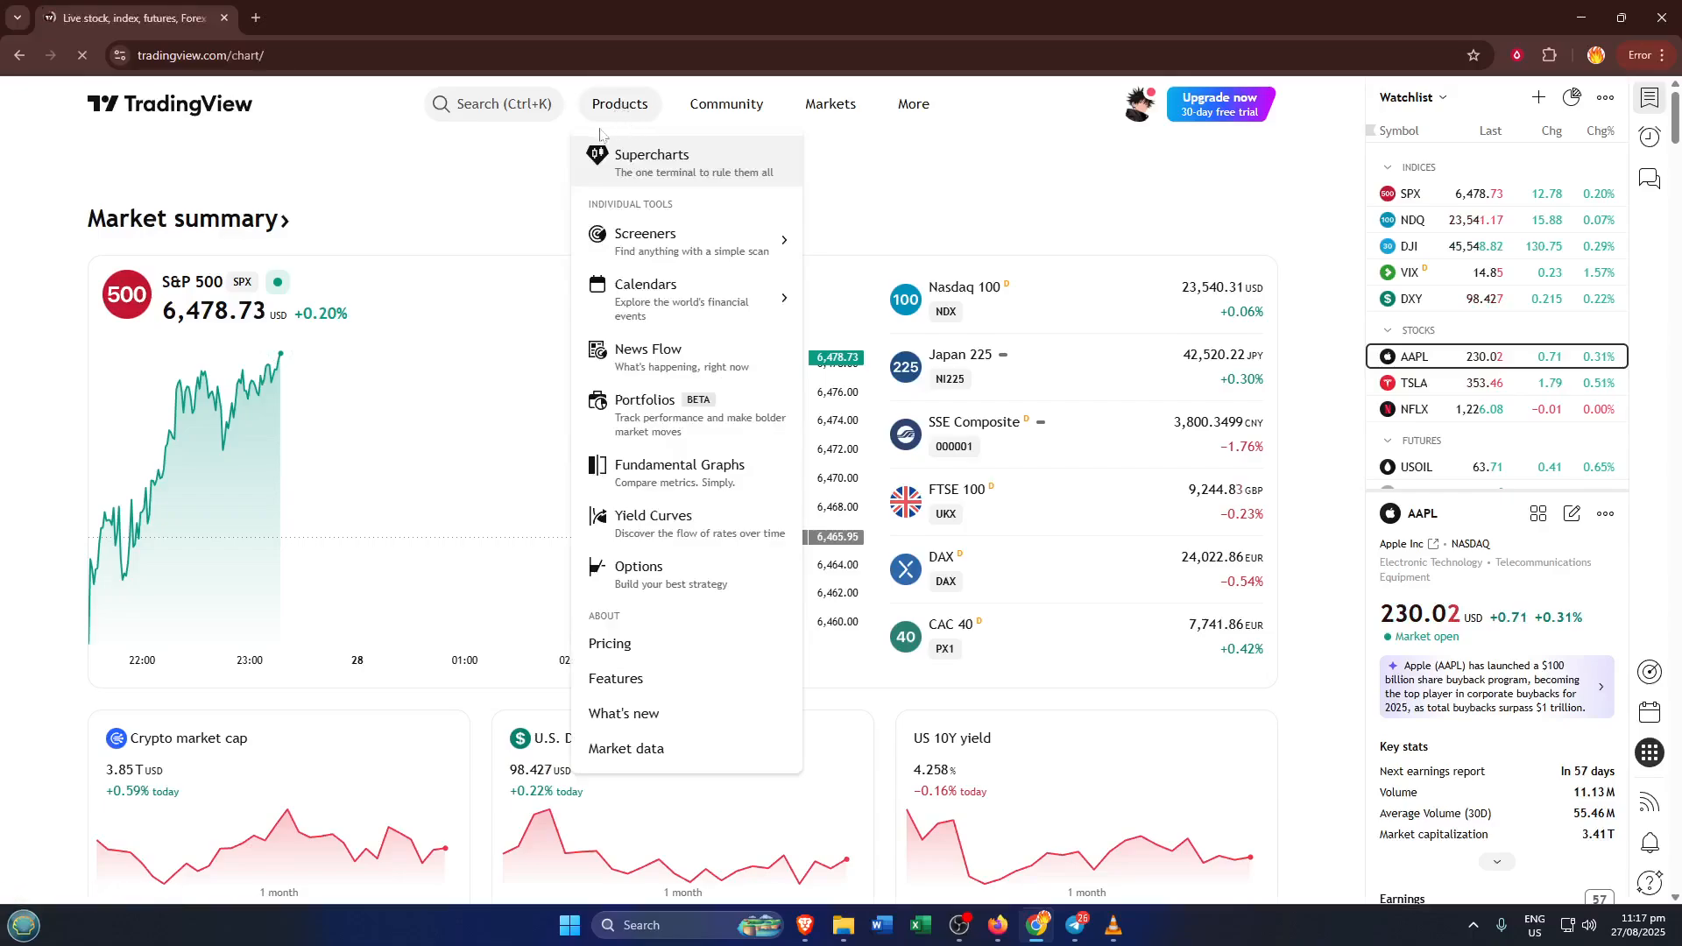
click(651, 161)
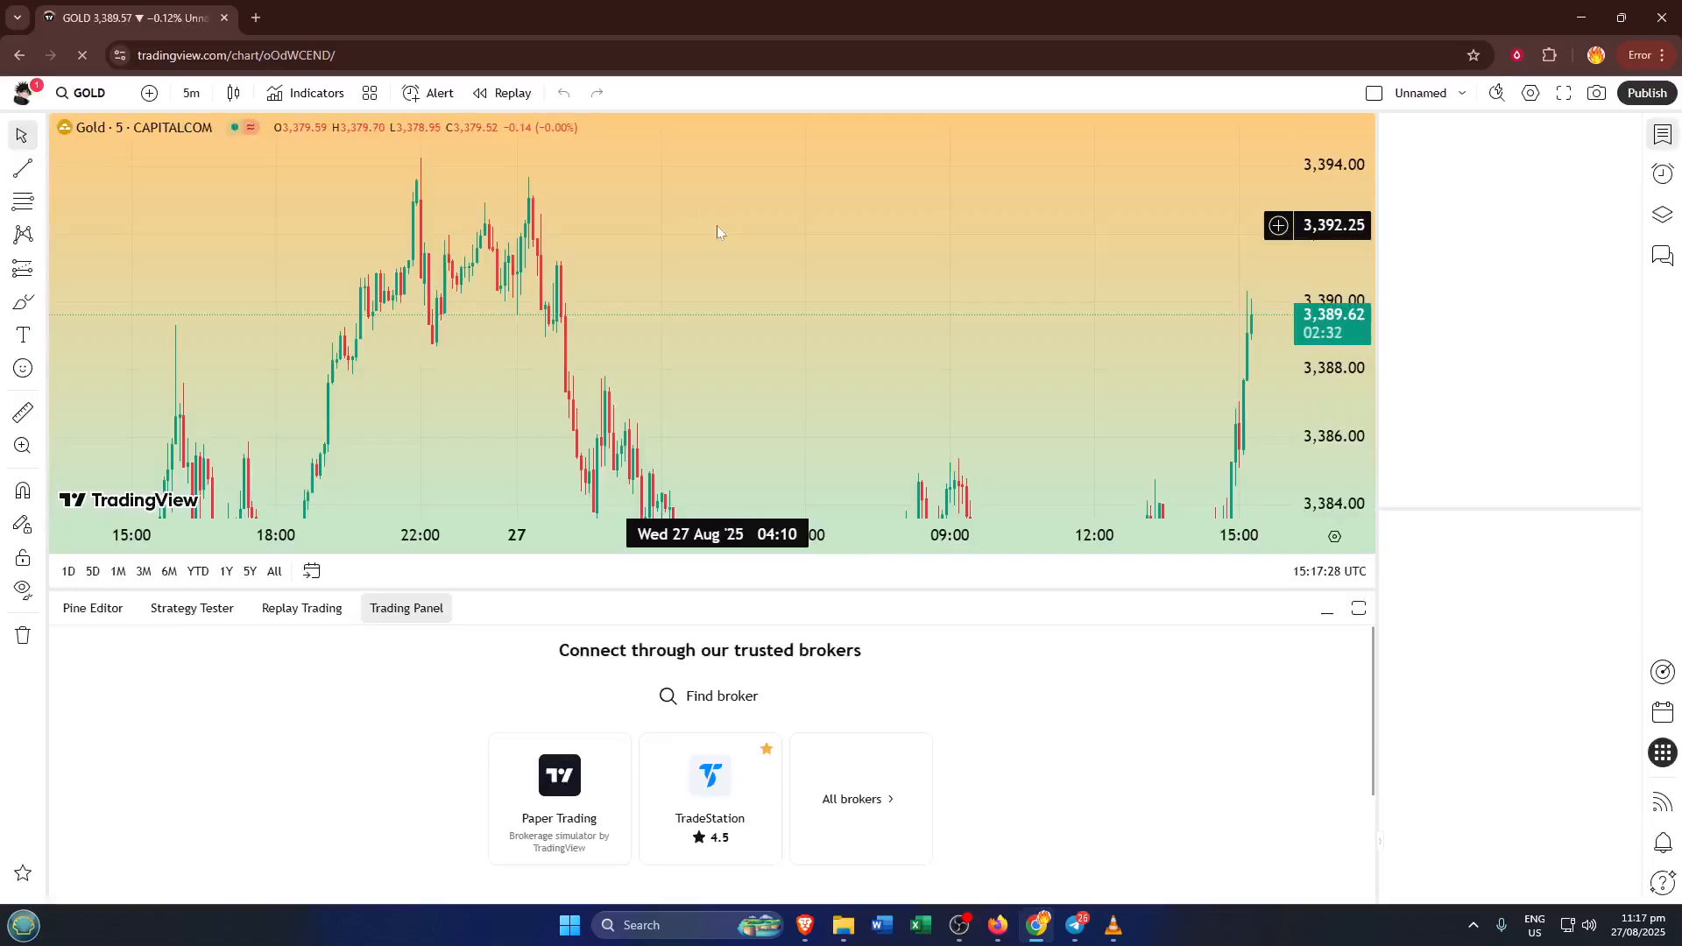
Step: Connect the Paper Trading demo account (100,005.40 balance) and open its account dropdown
click(1662, 133)
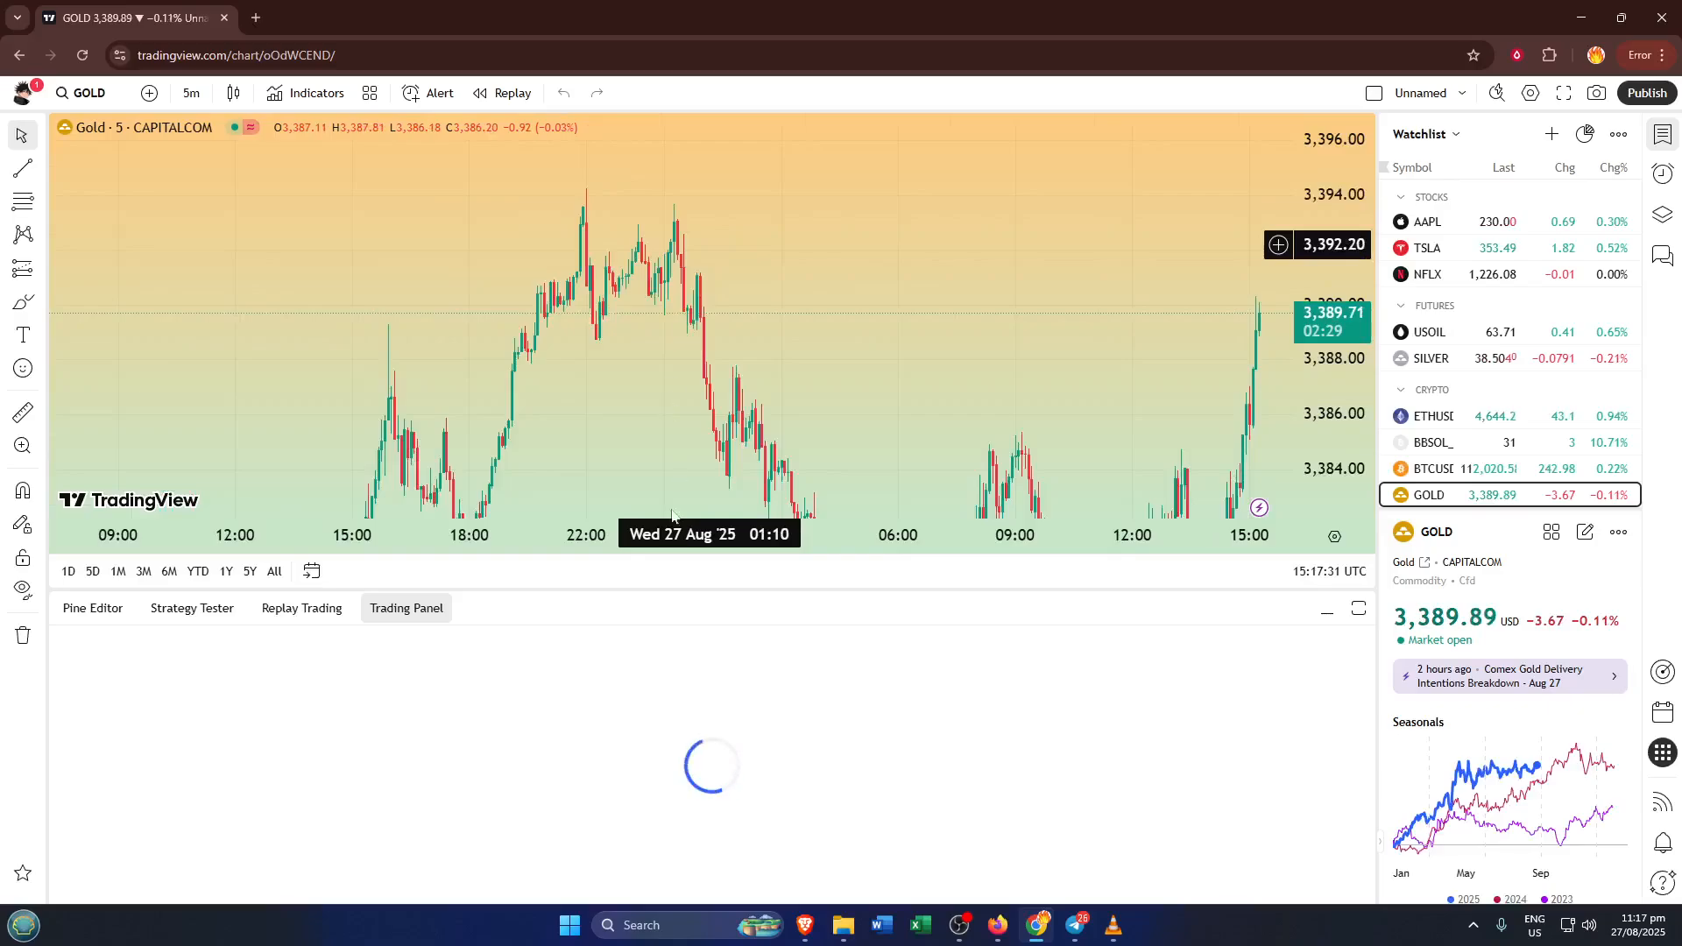
click(405, 608)
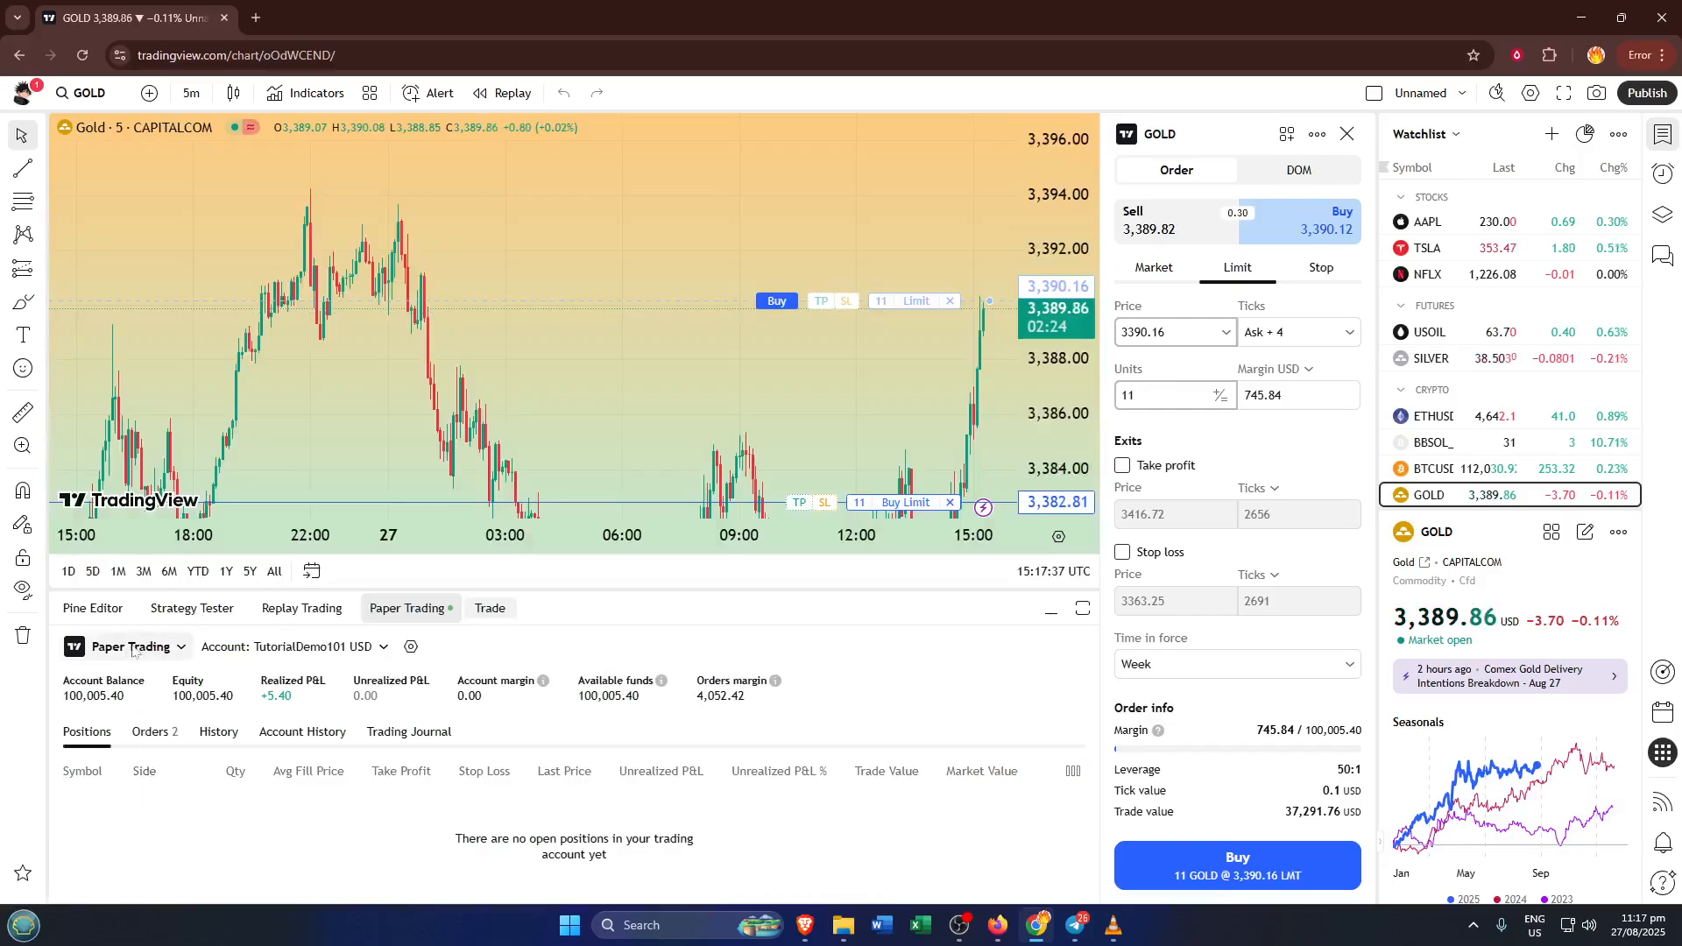
click(134, 646)
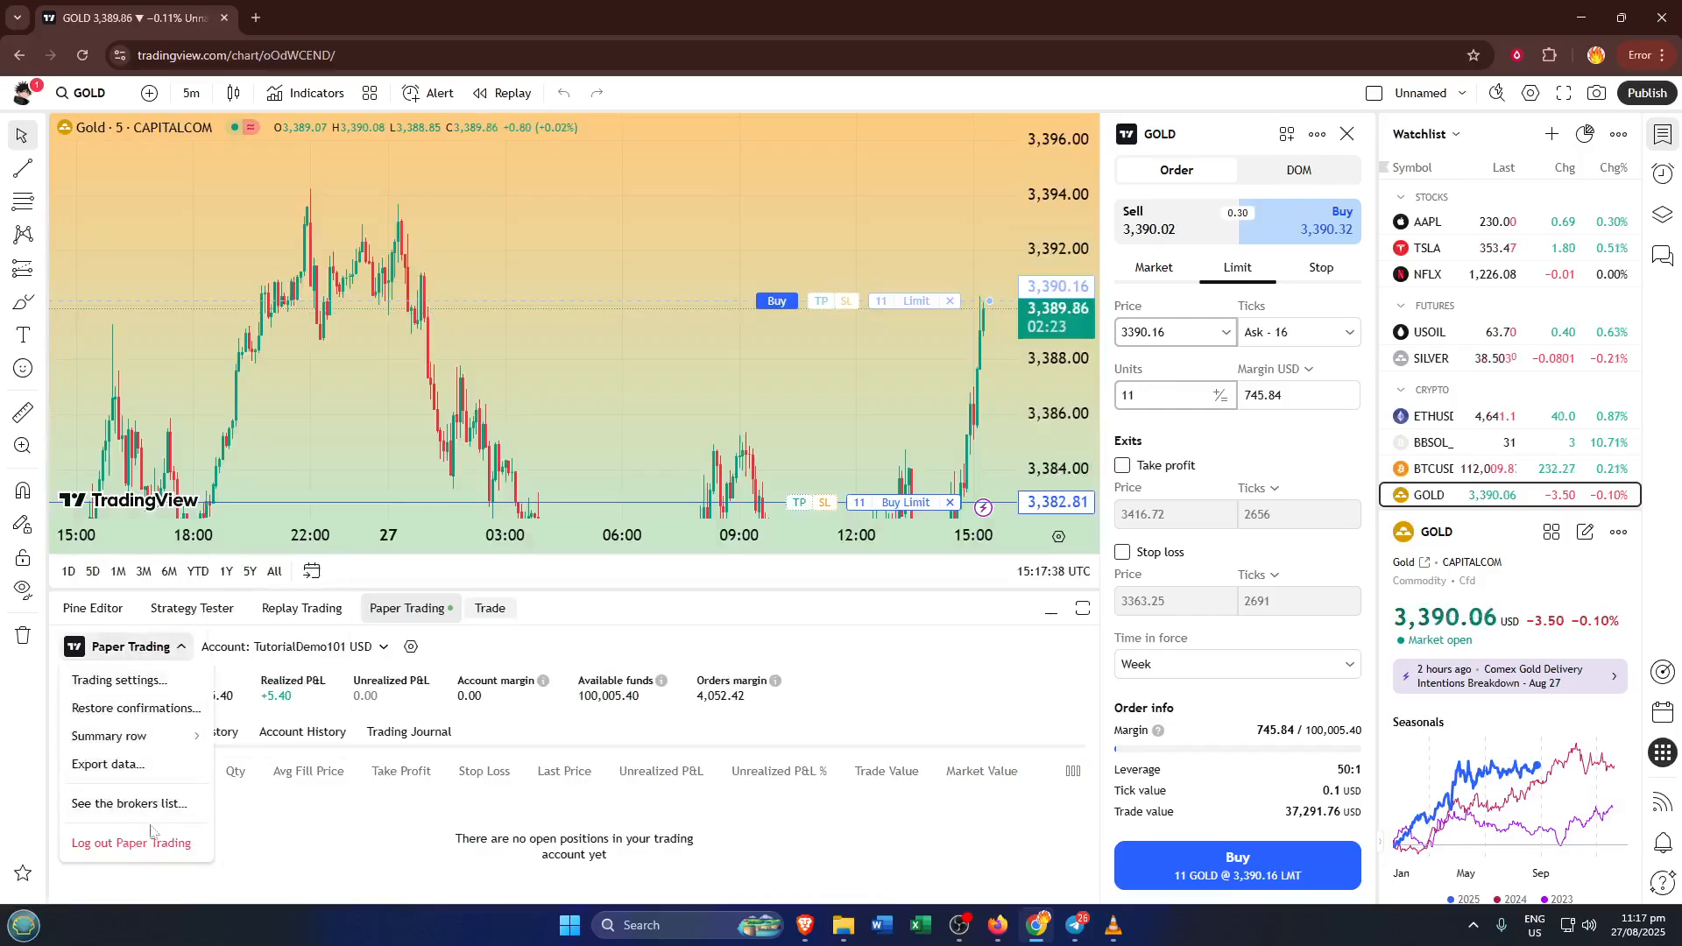
Step: Show the full broker list from the Paper Trading dropdown and scroll through the rated brokers
click(131, 842)
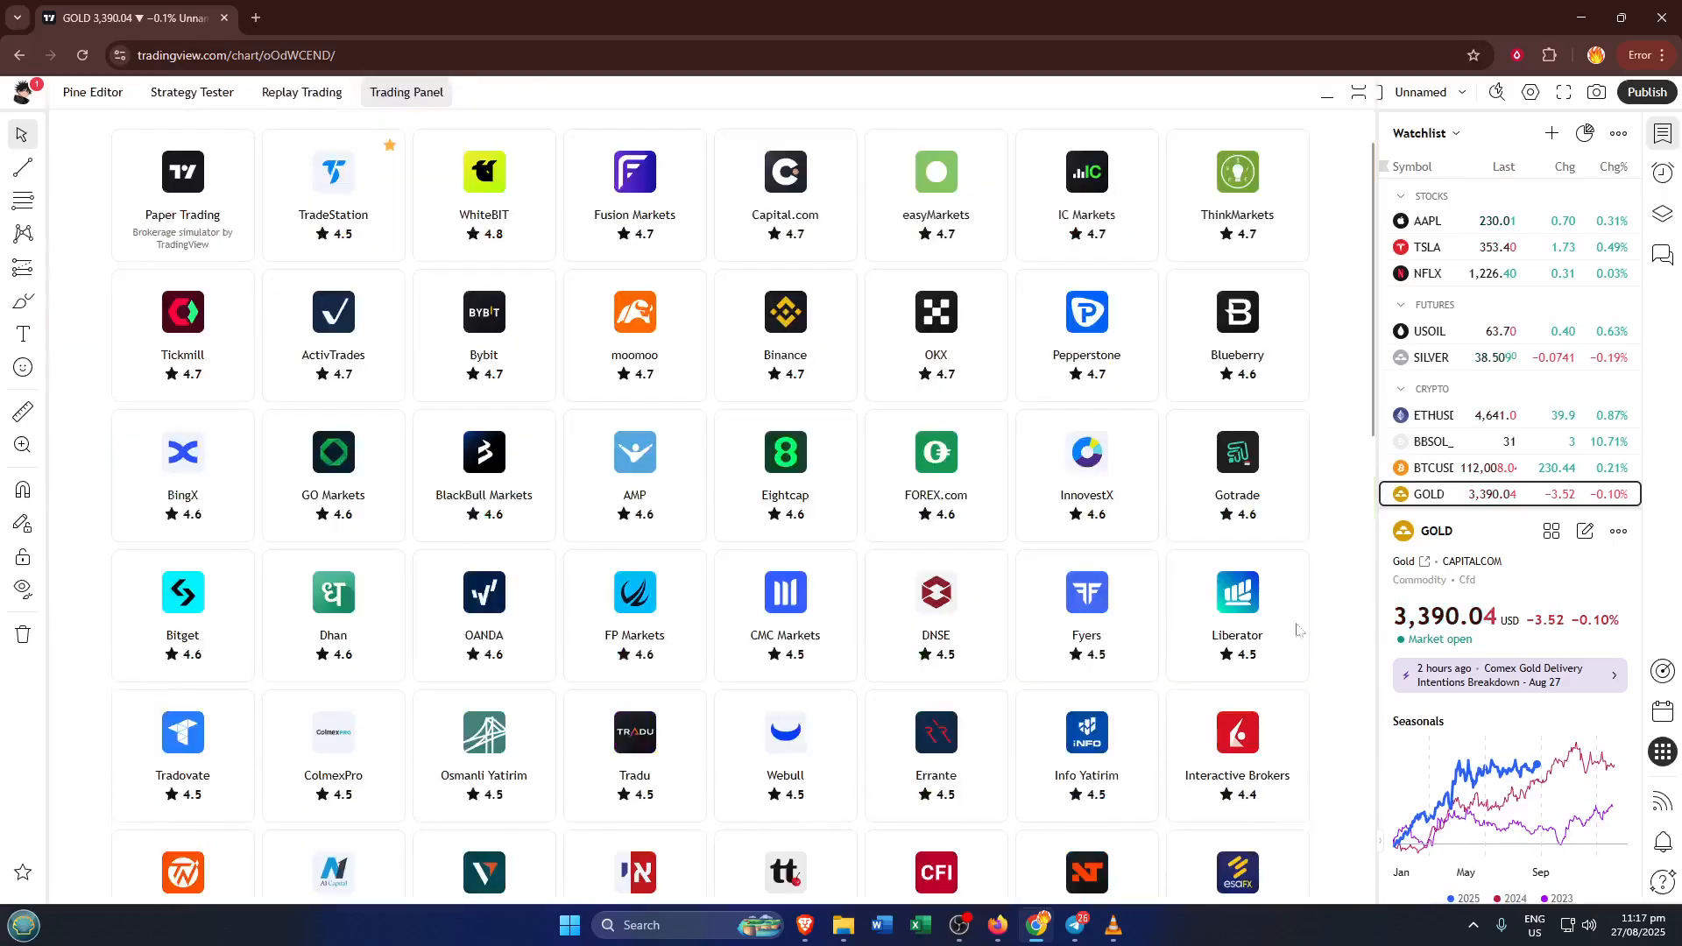
mouse_move(936, 451)
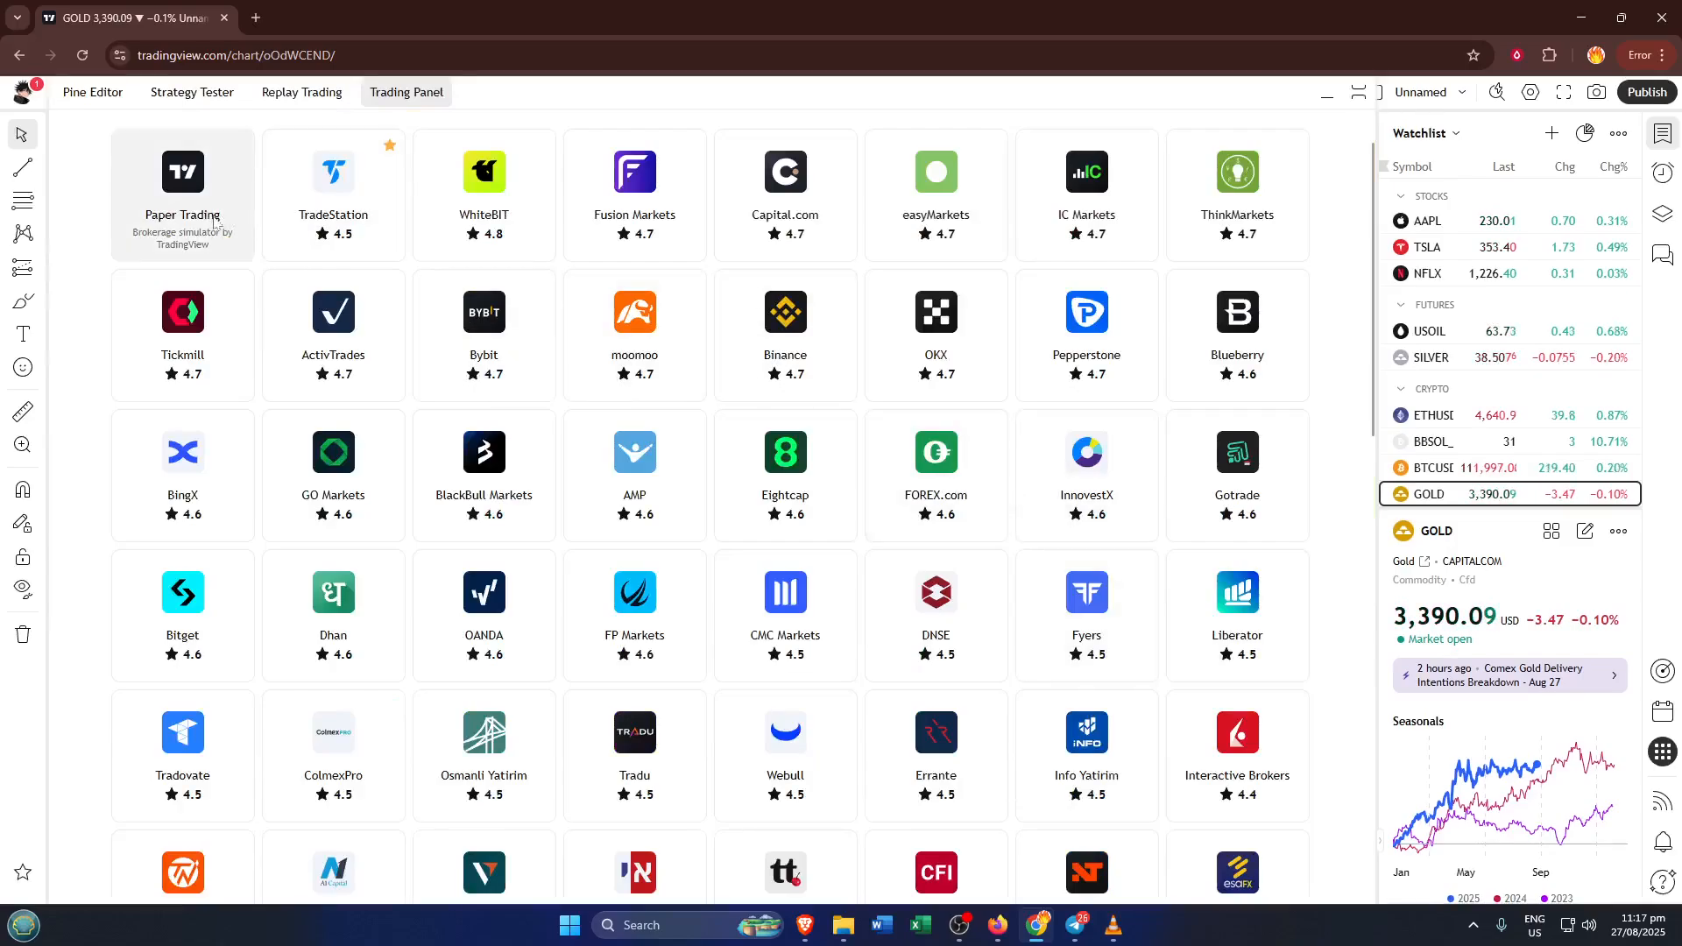
mouse_move(784, 199)
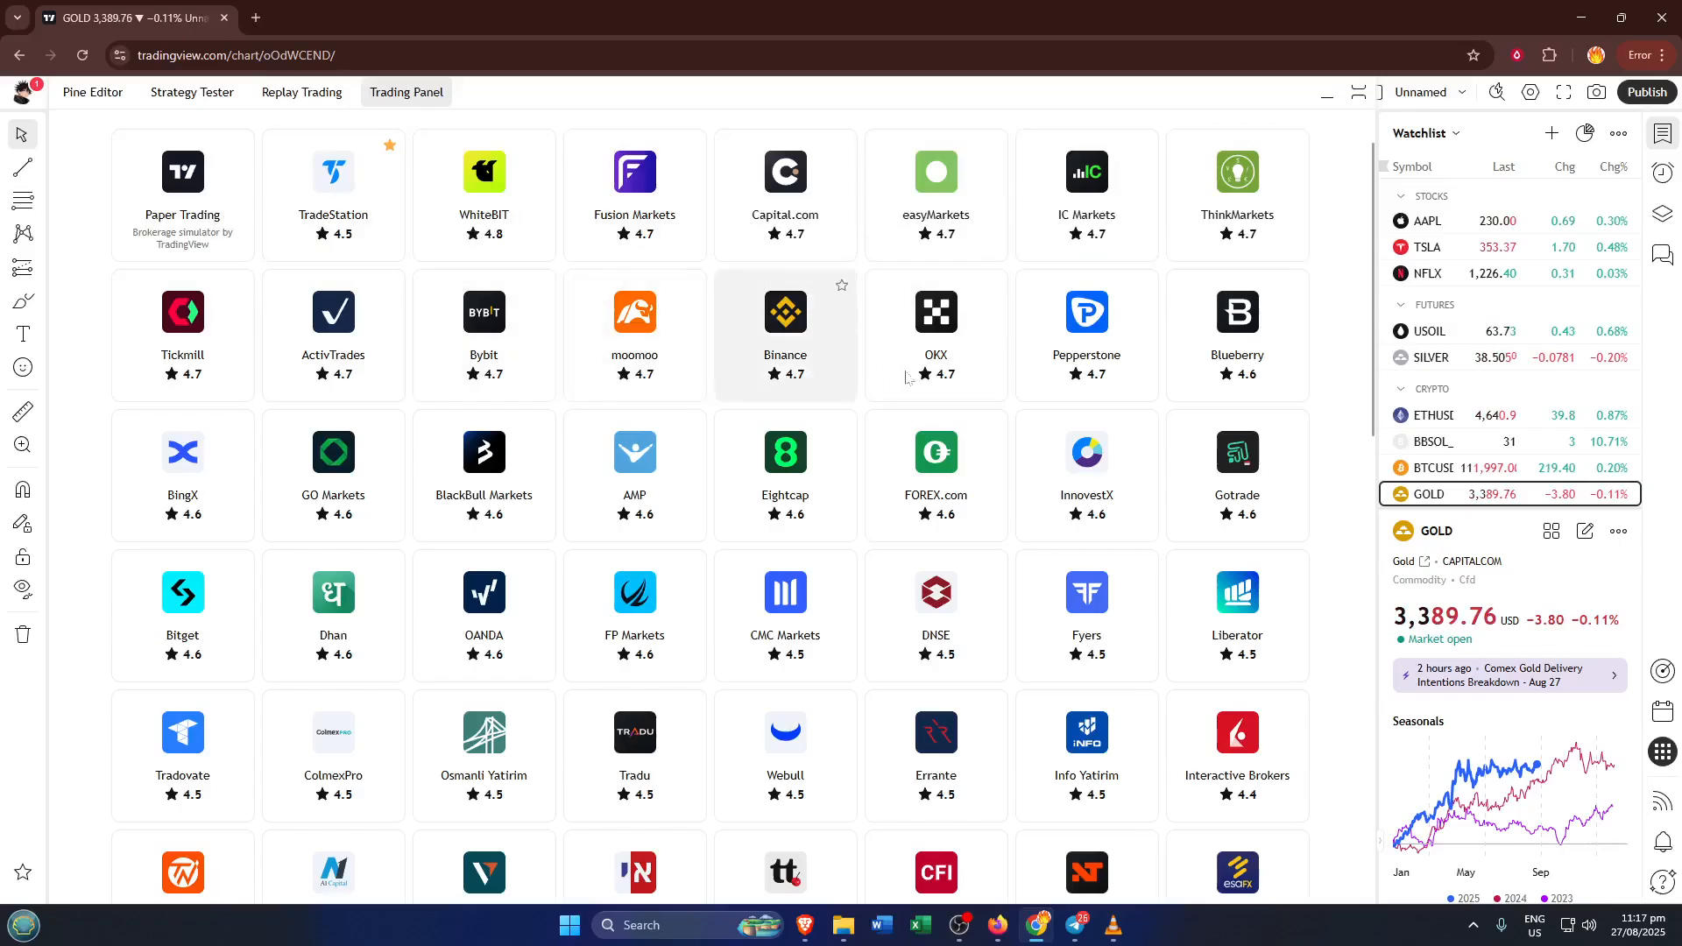
mouse_move(784, 475)
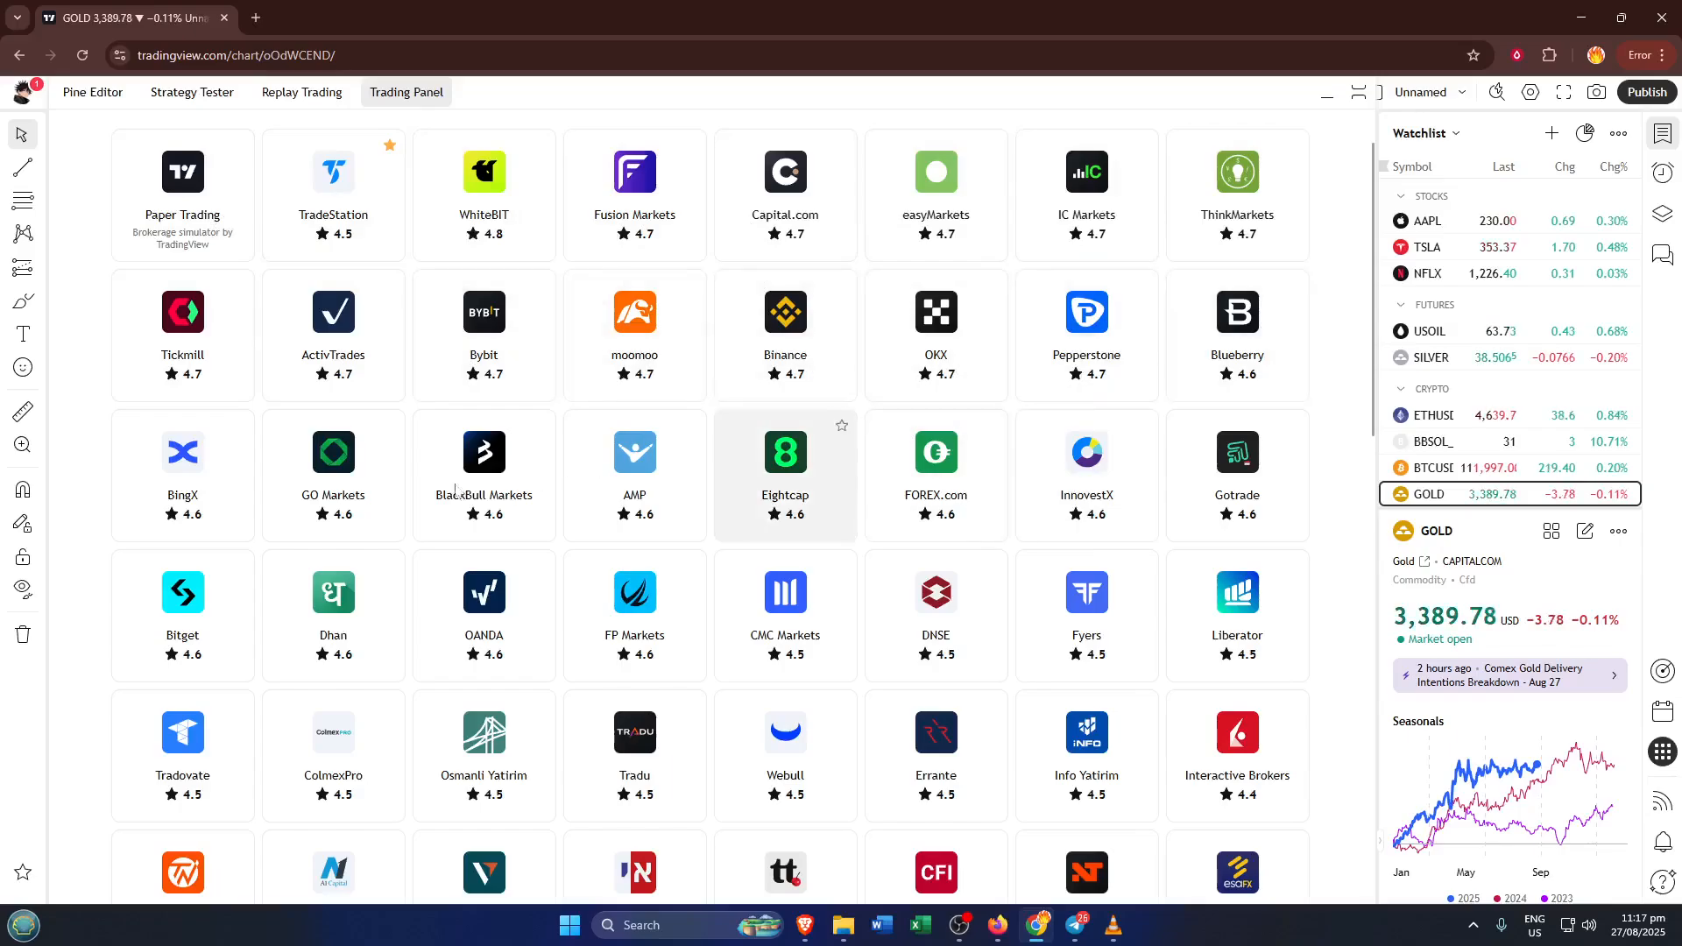
mouse_move(1086, 615)
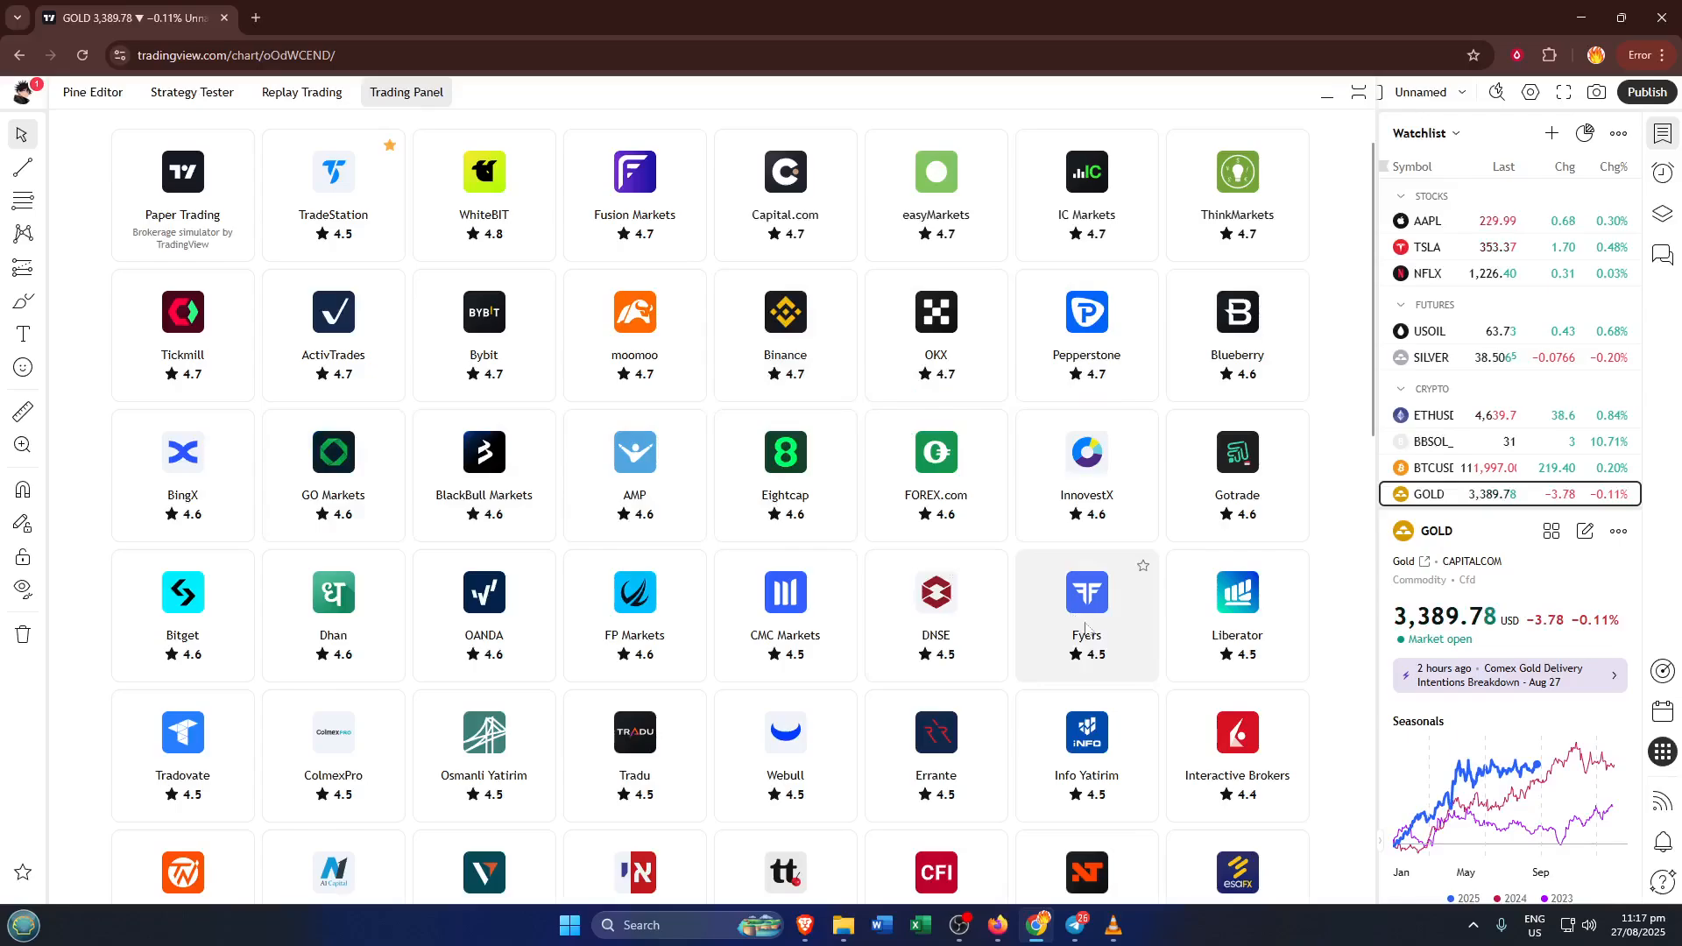
mouse_move(1237, 615)
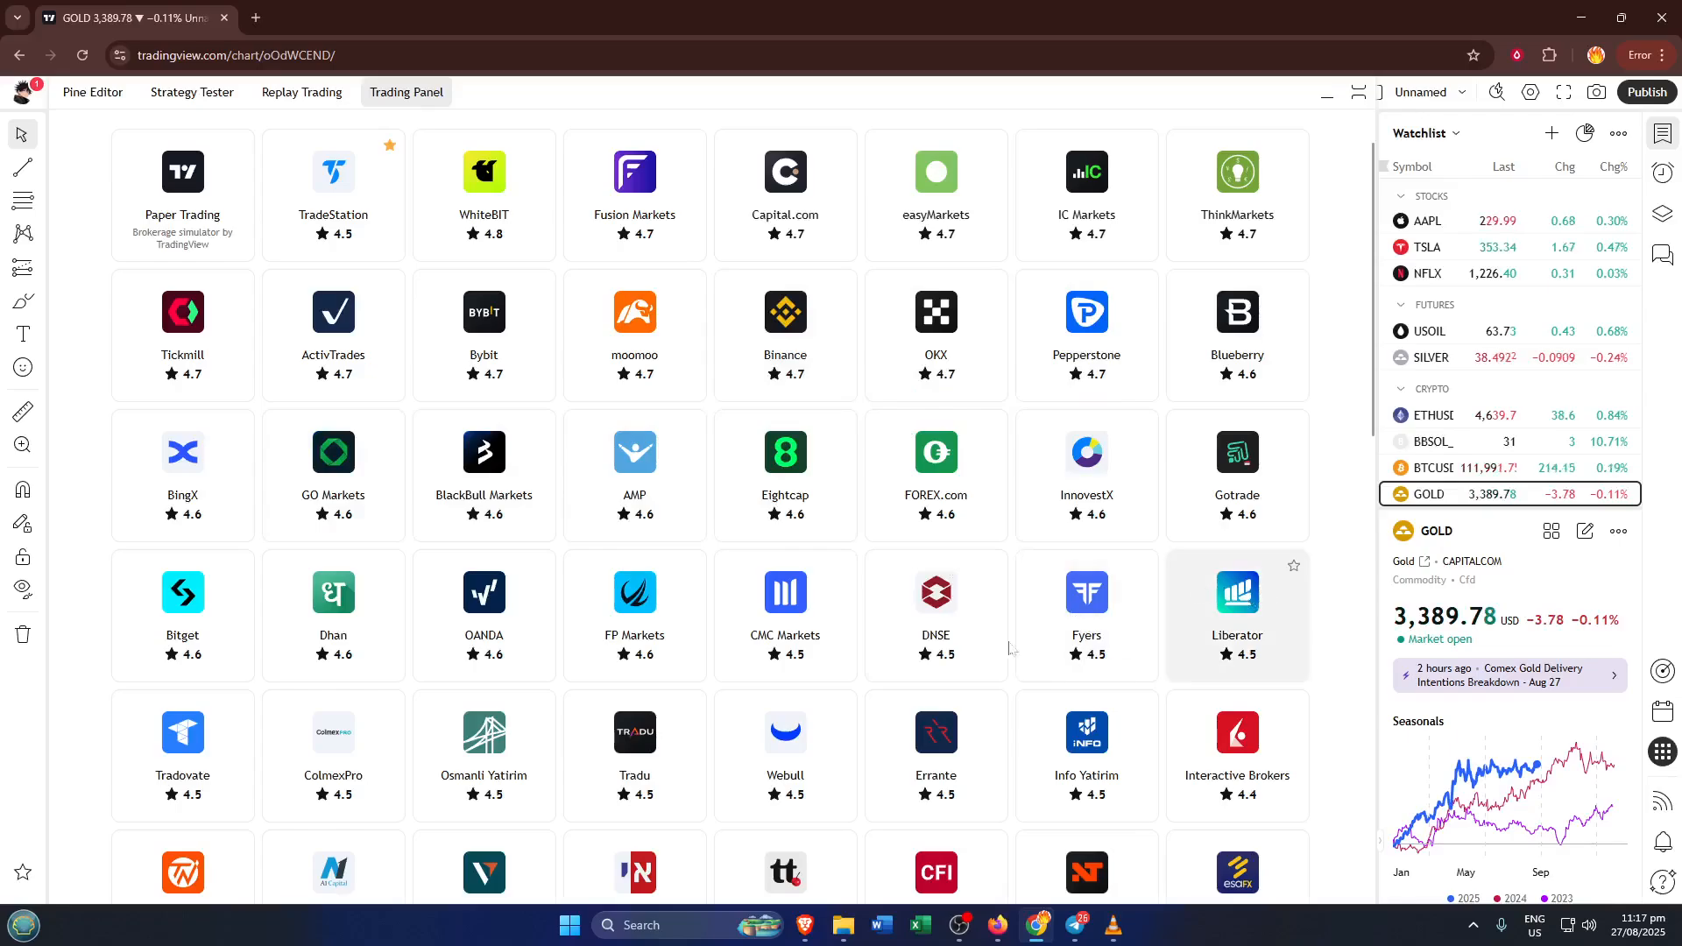
scroll(down, 3)
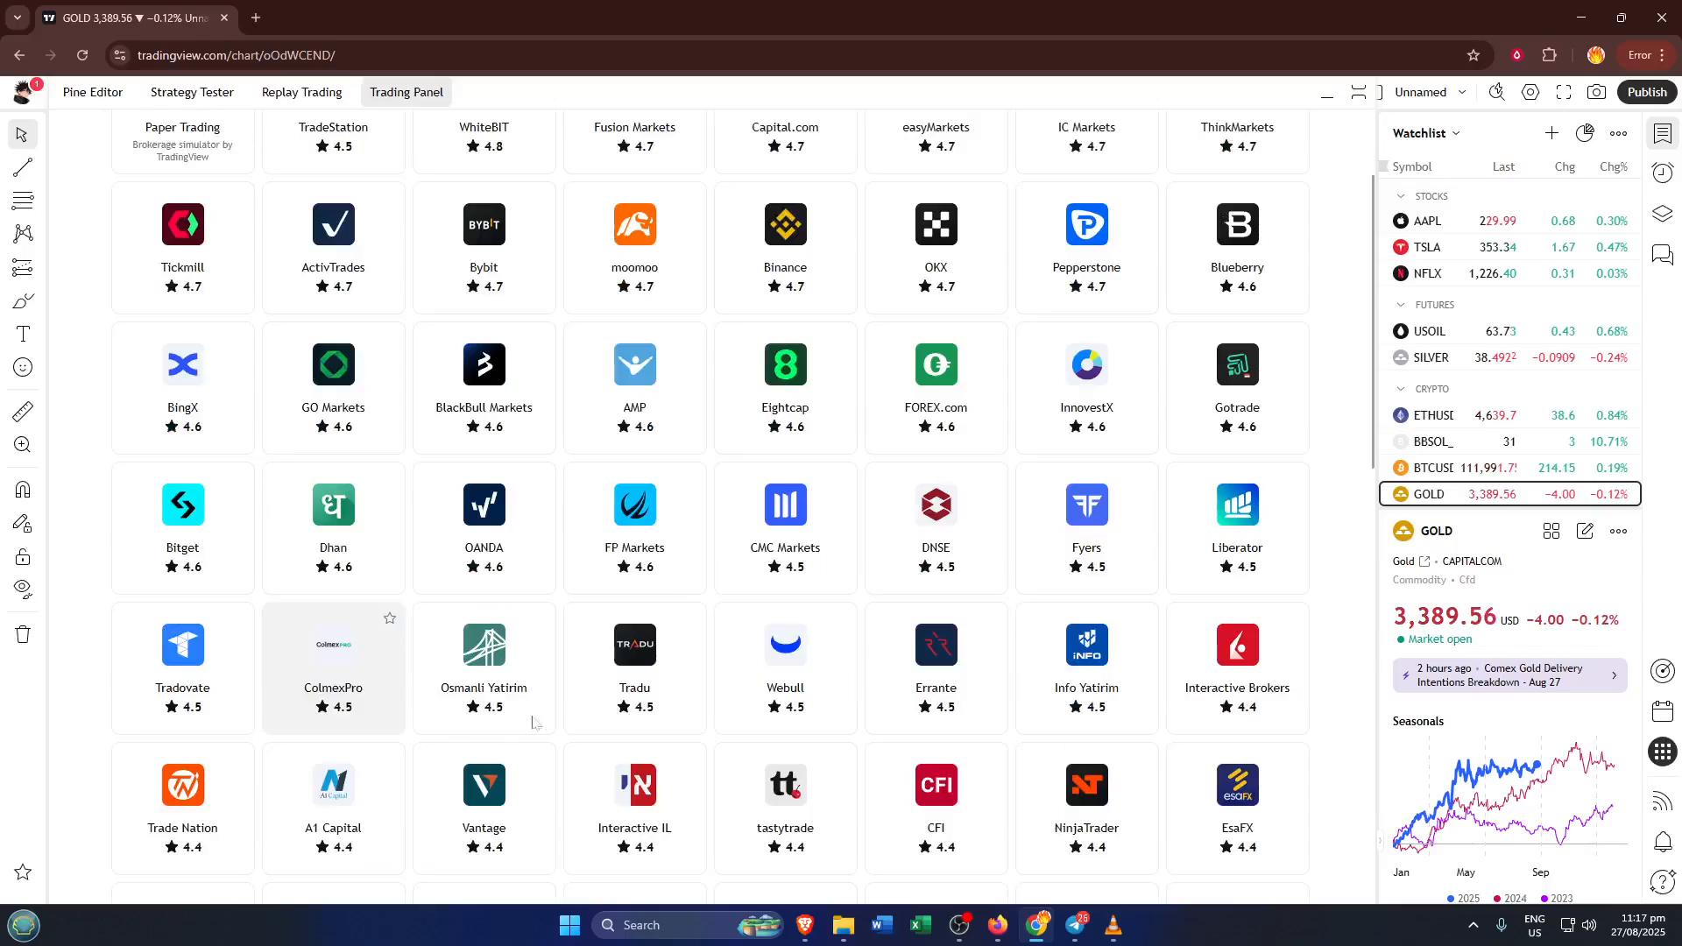
mouse_move(1236, 665)
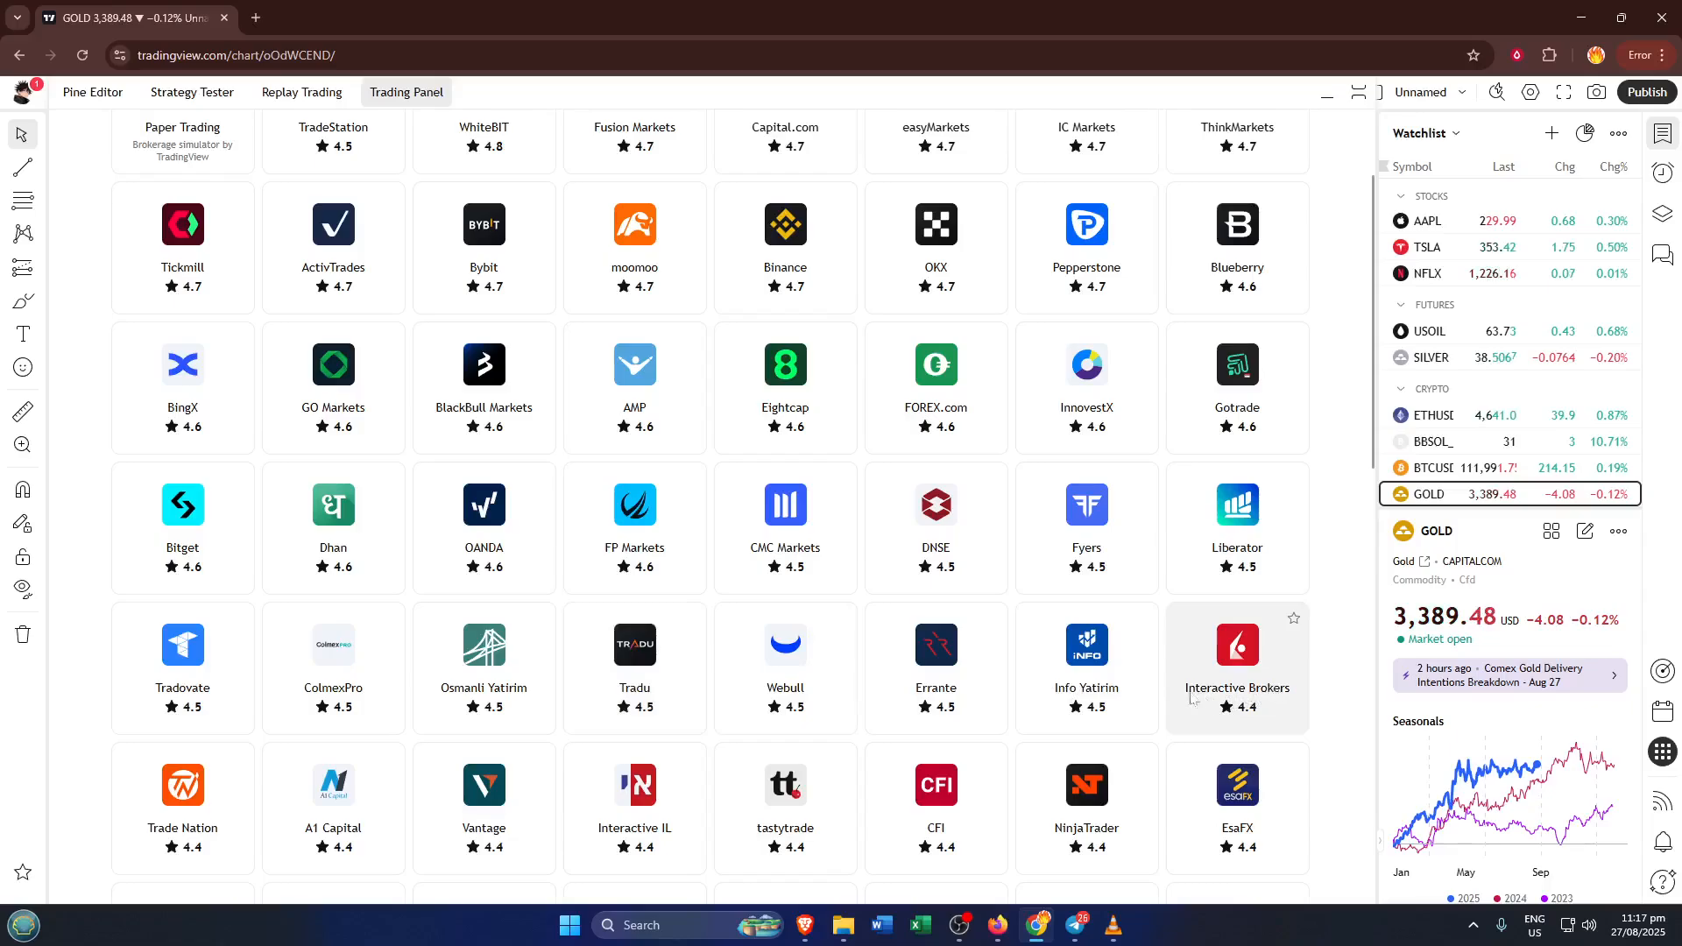
Step: Open the Interactive Brokers tile, rated 4.4, to show its Connect dialog
click(1236, 645)
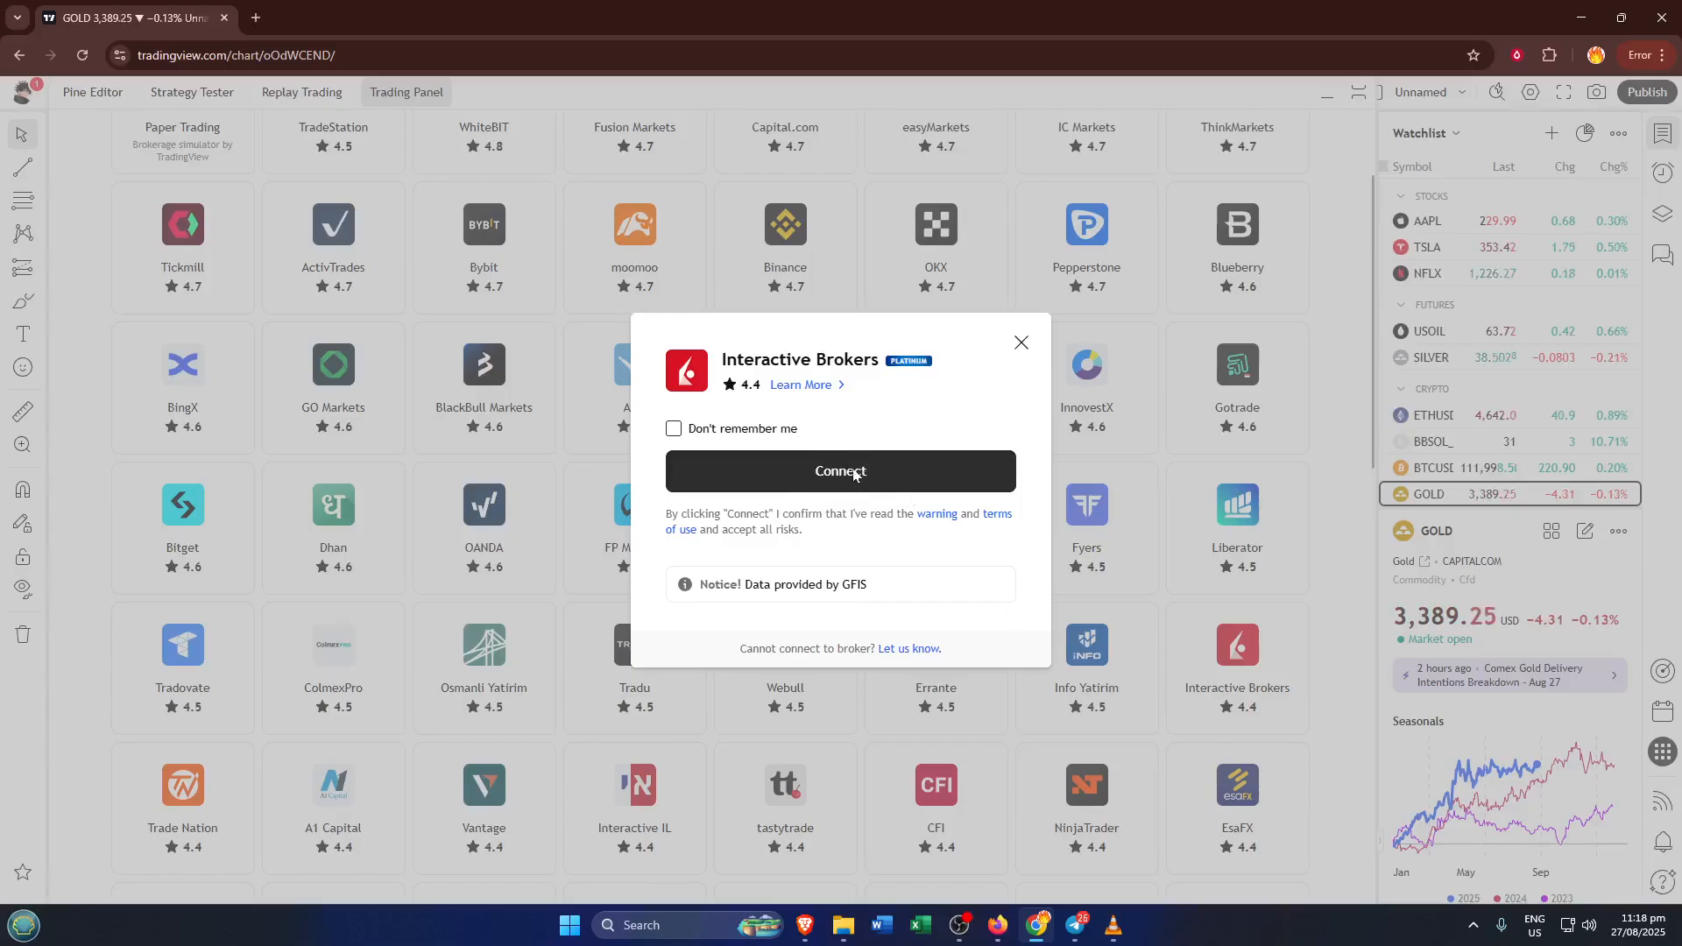
mouse_move(846, 484)
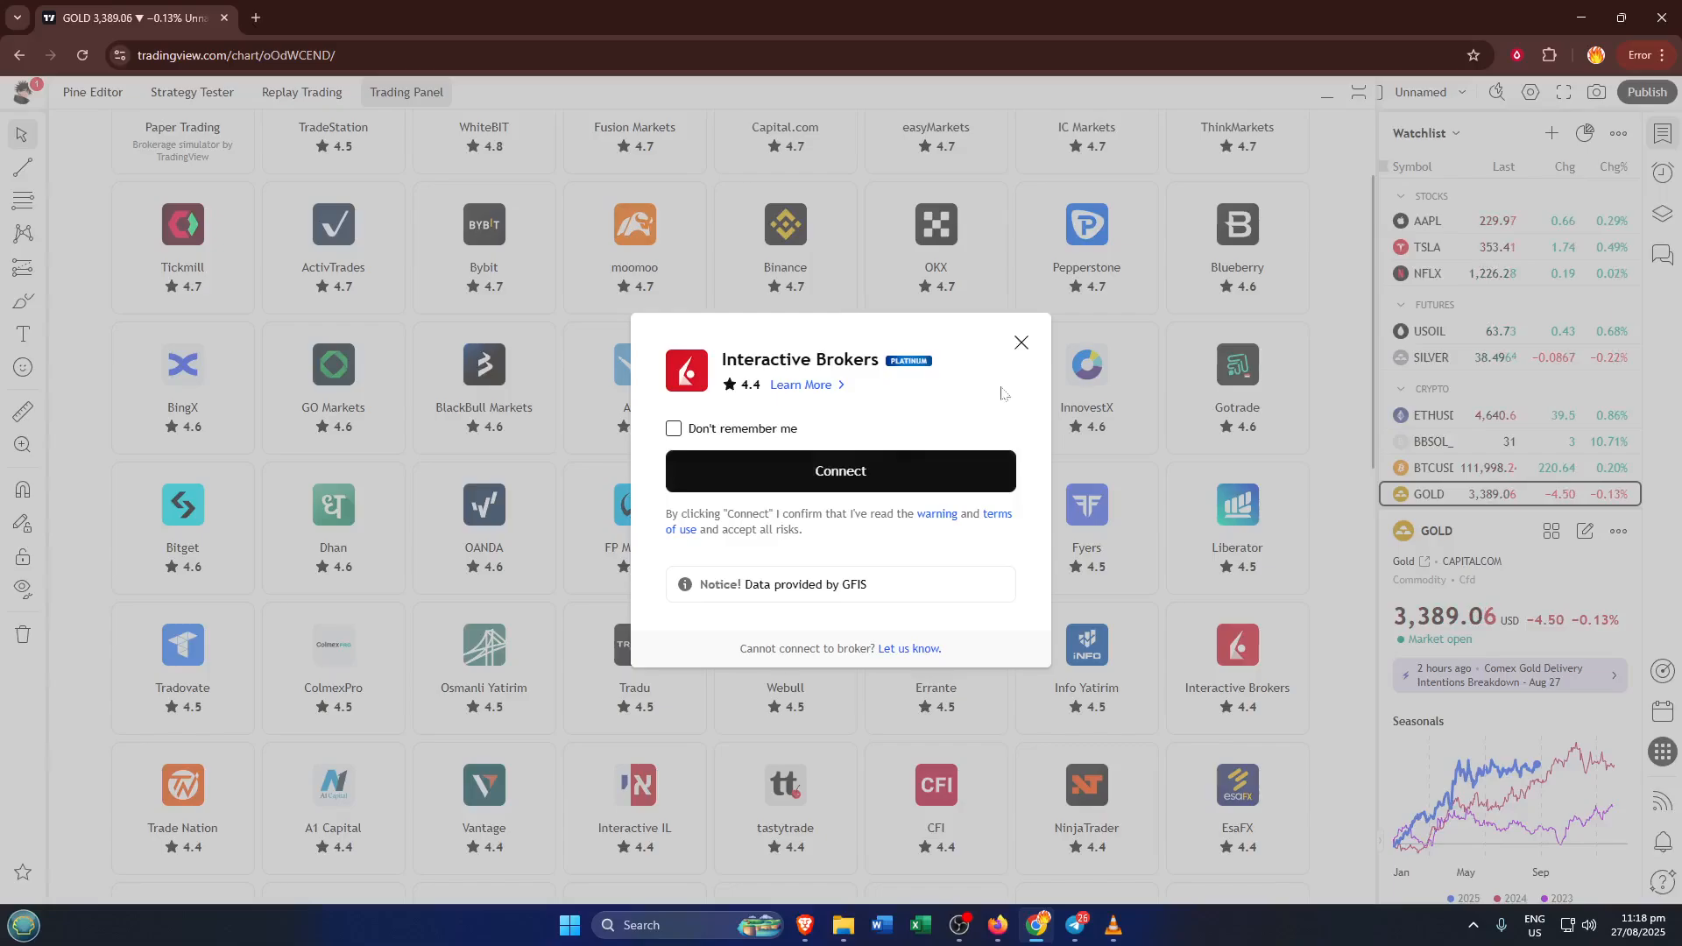
mouse_move(976, 437)
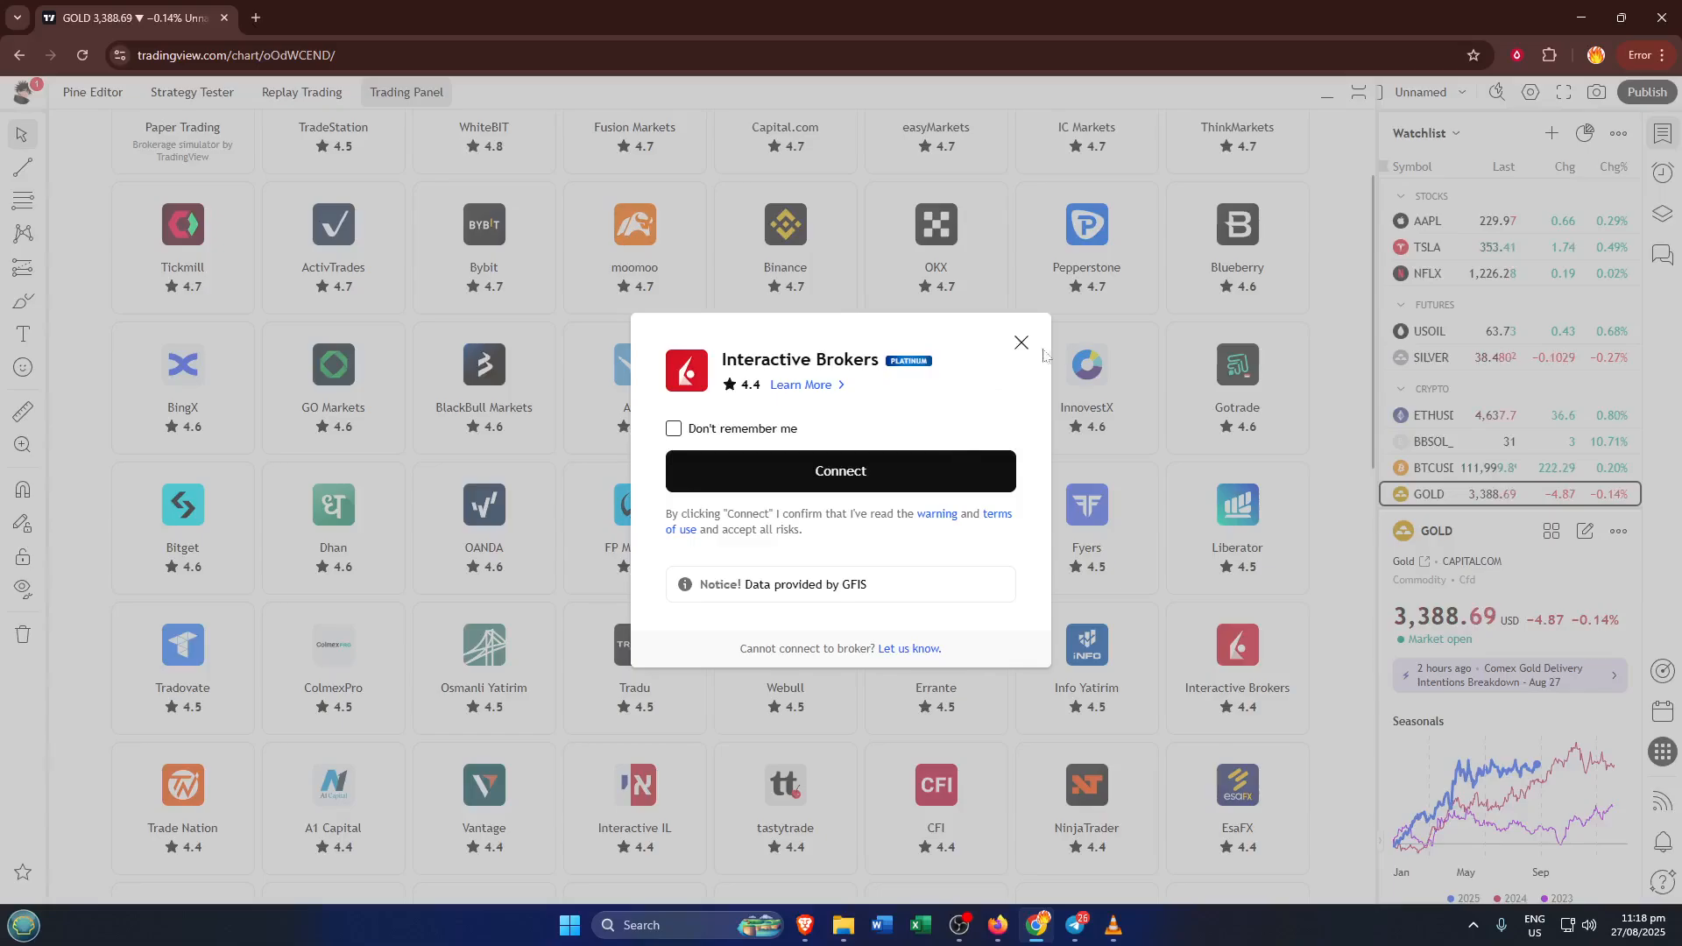
Step: Dismiss the Interactive Brokers dialog and scroll the broker list down to Plus500US
click(1020, 341)
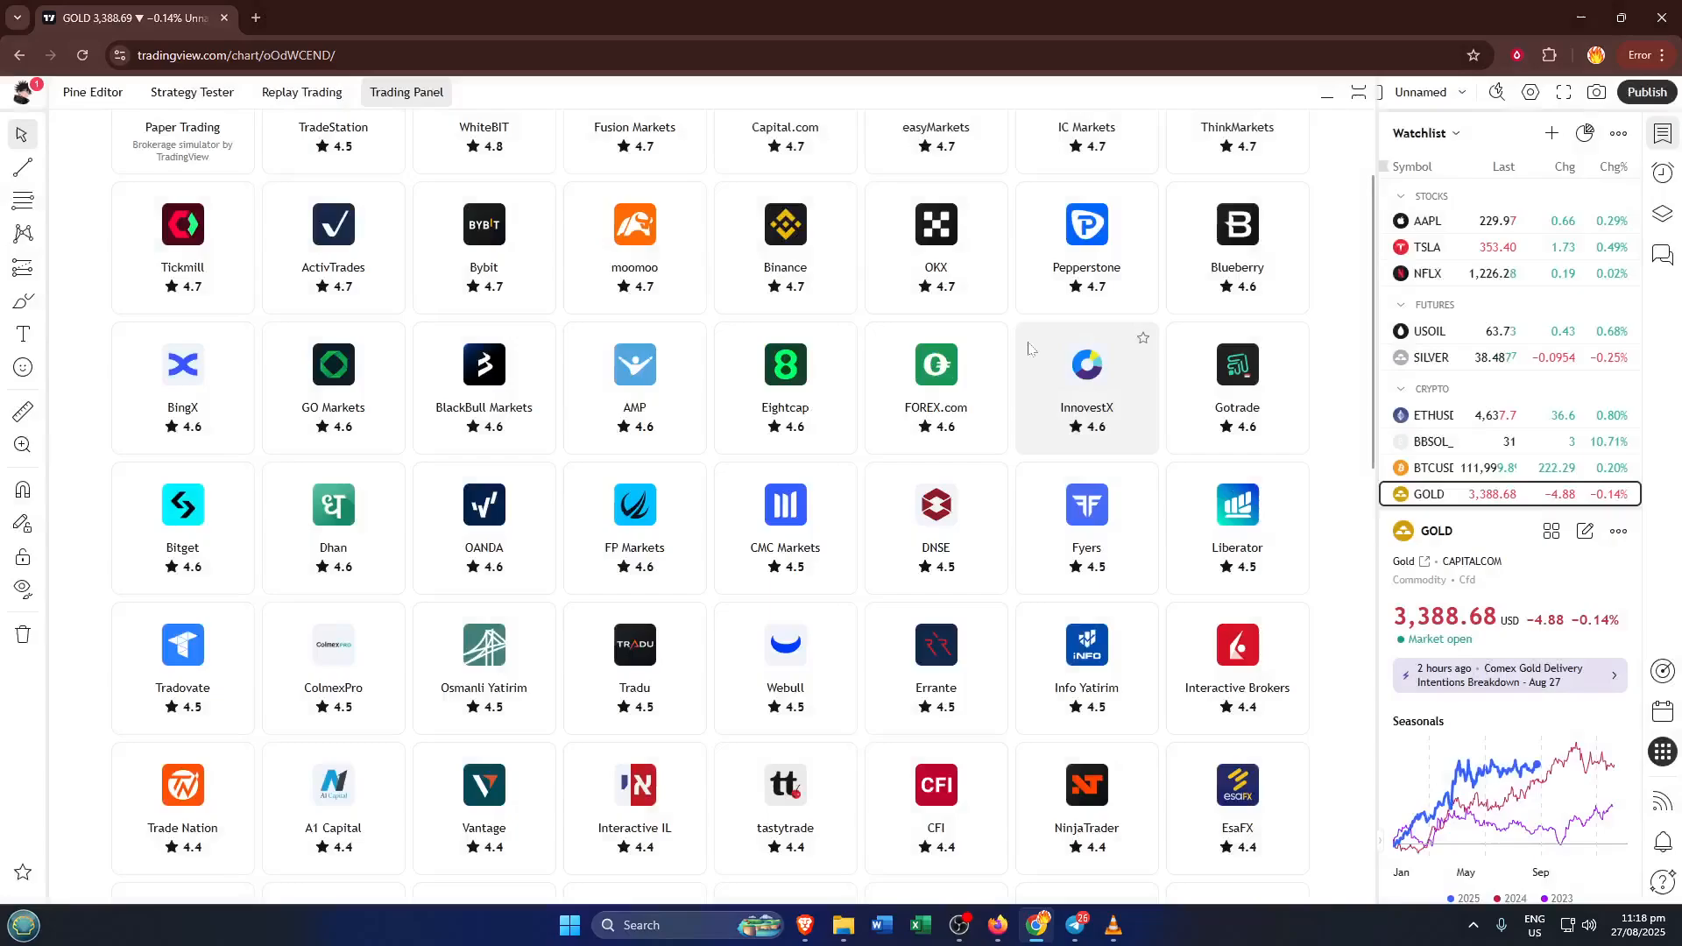
scroll(down, 3)
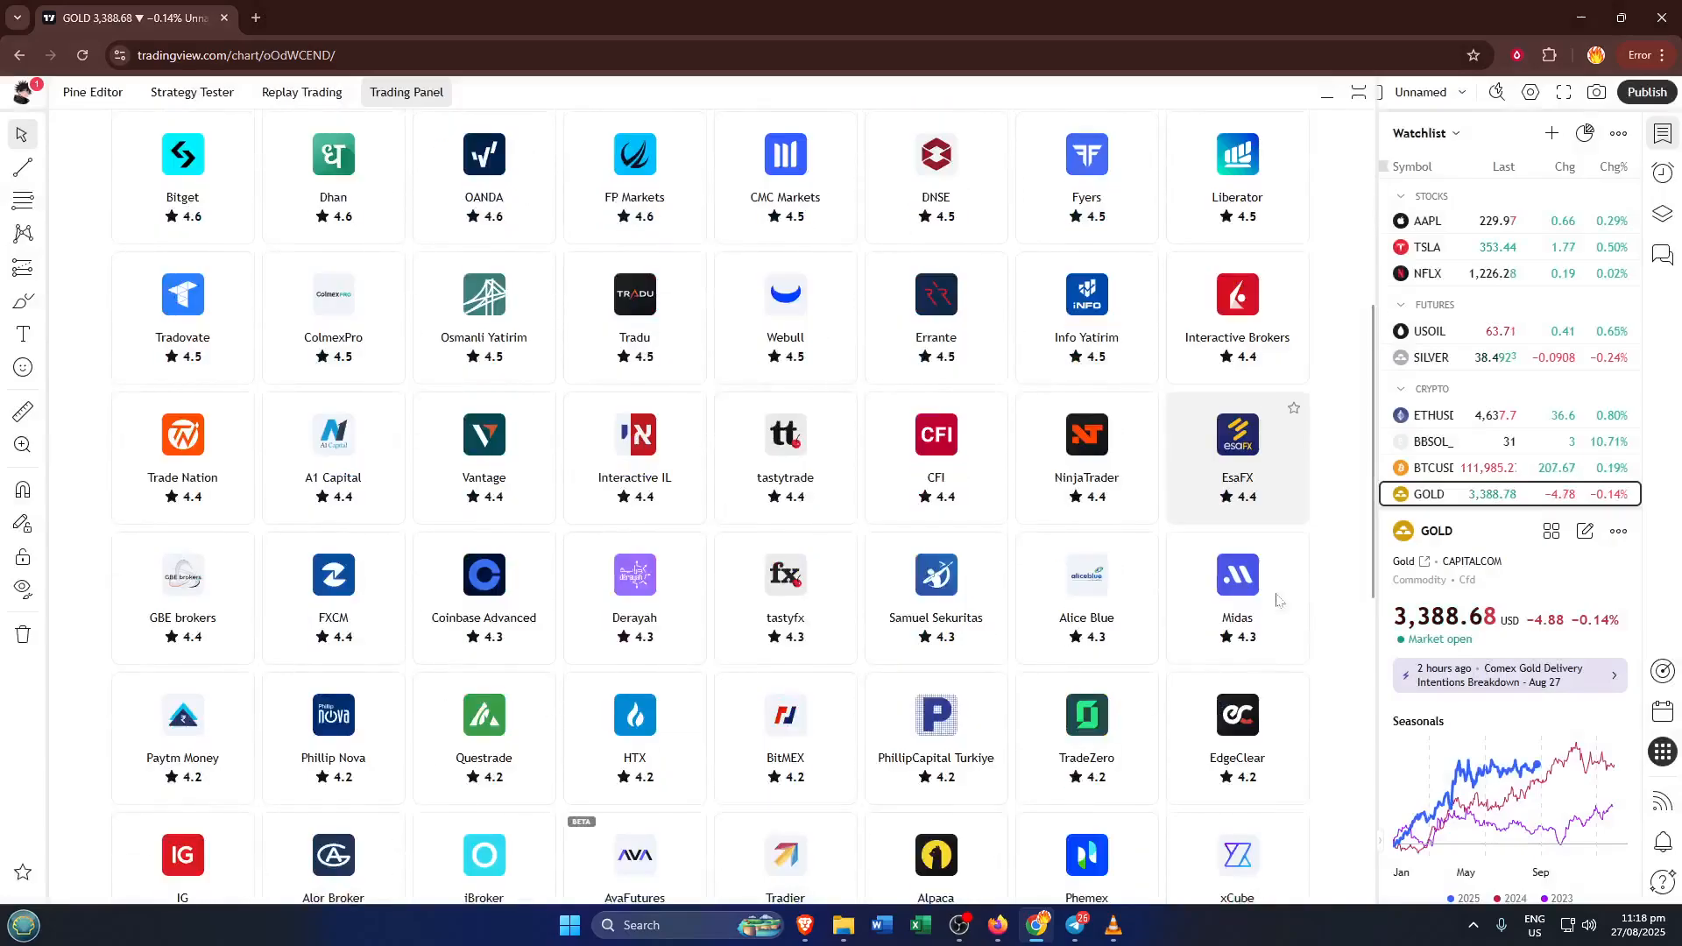
scroll(down, 3)
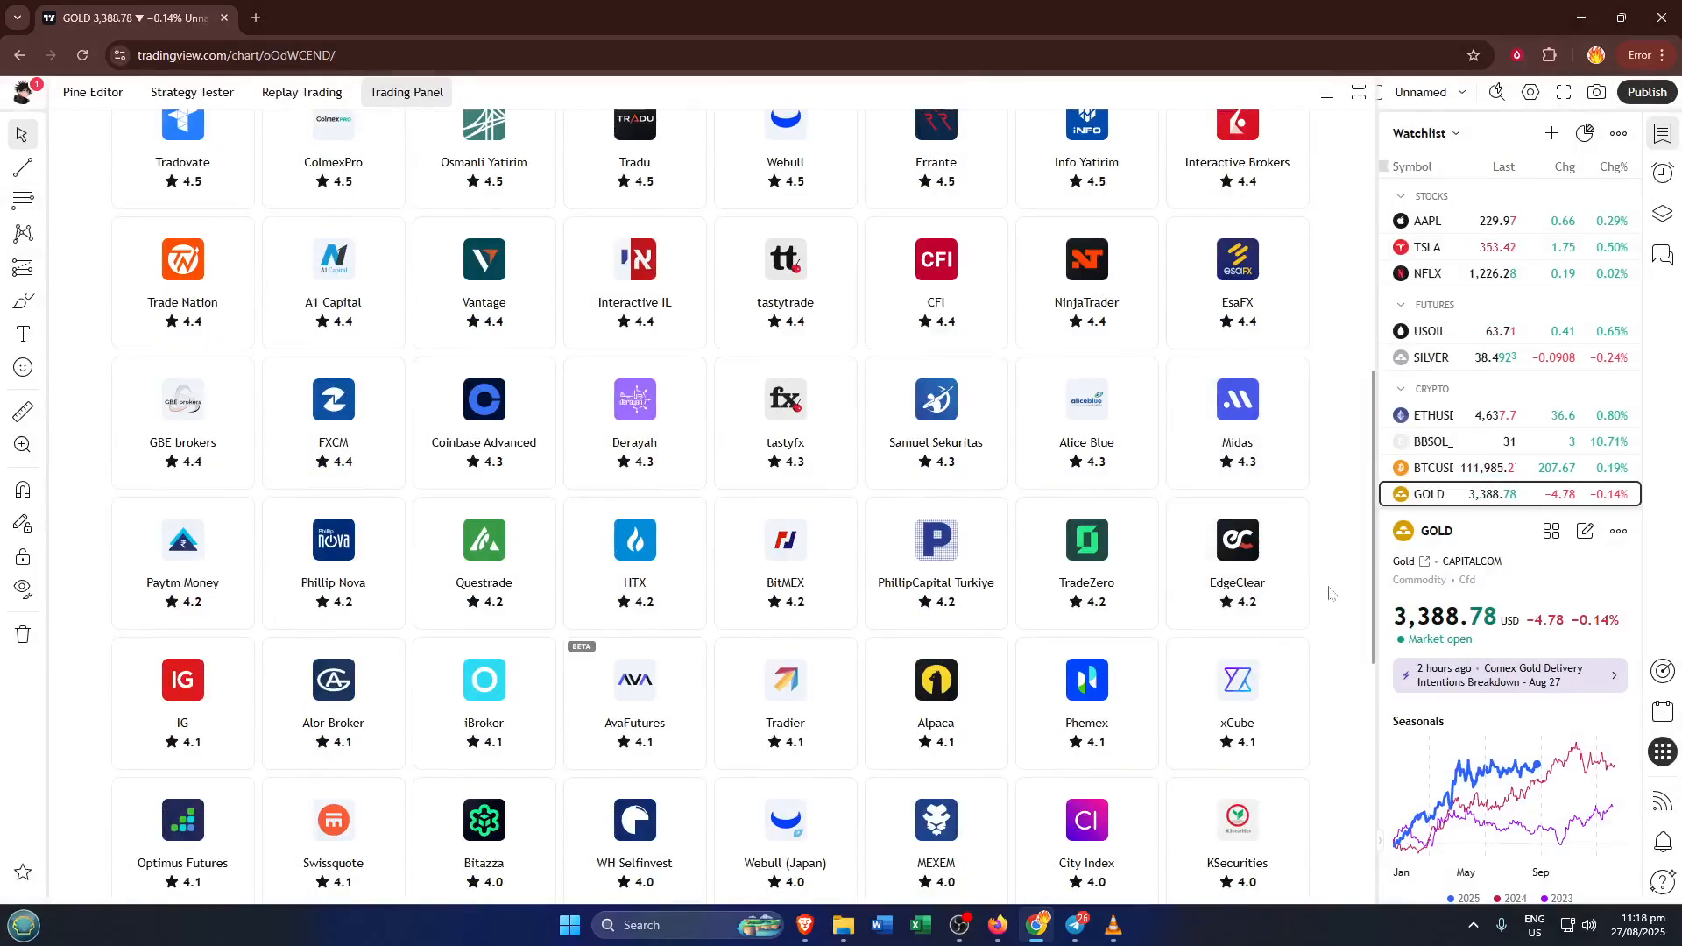
scroll(down, 3)
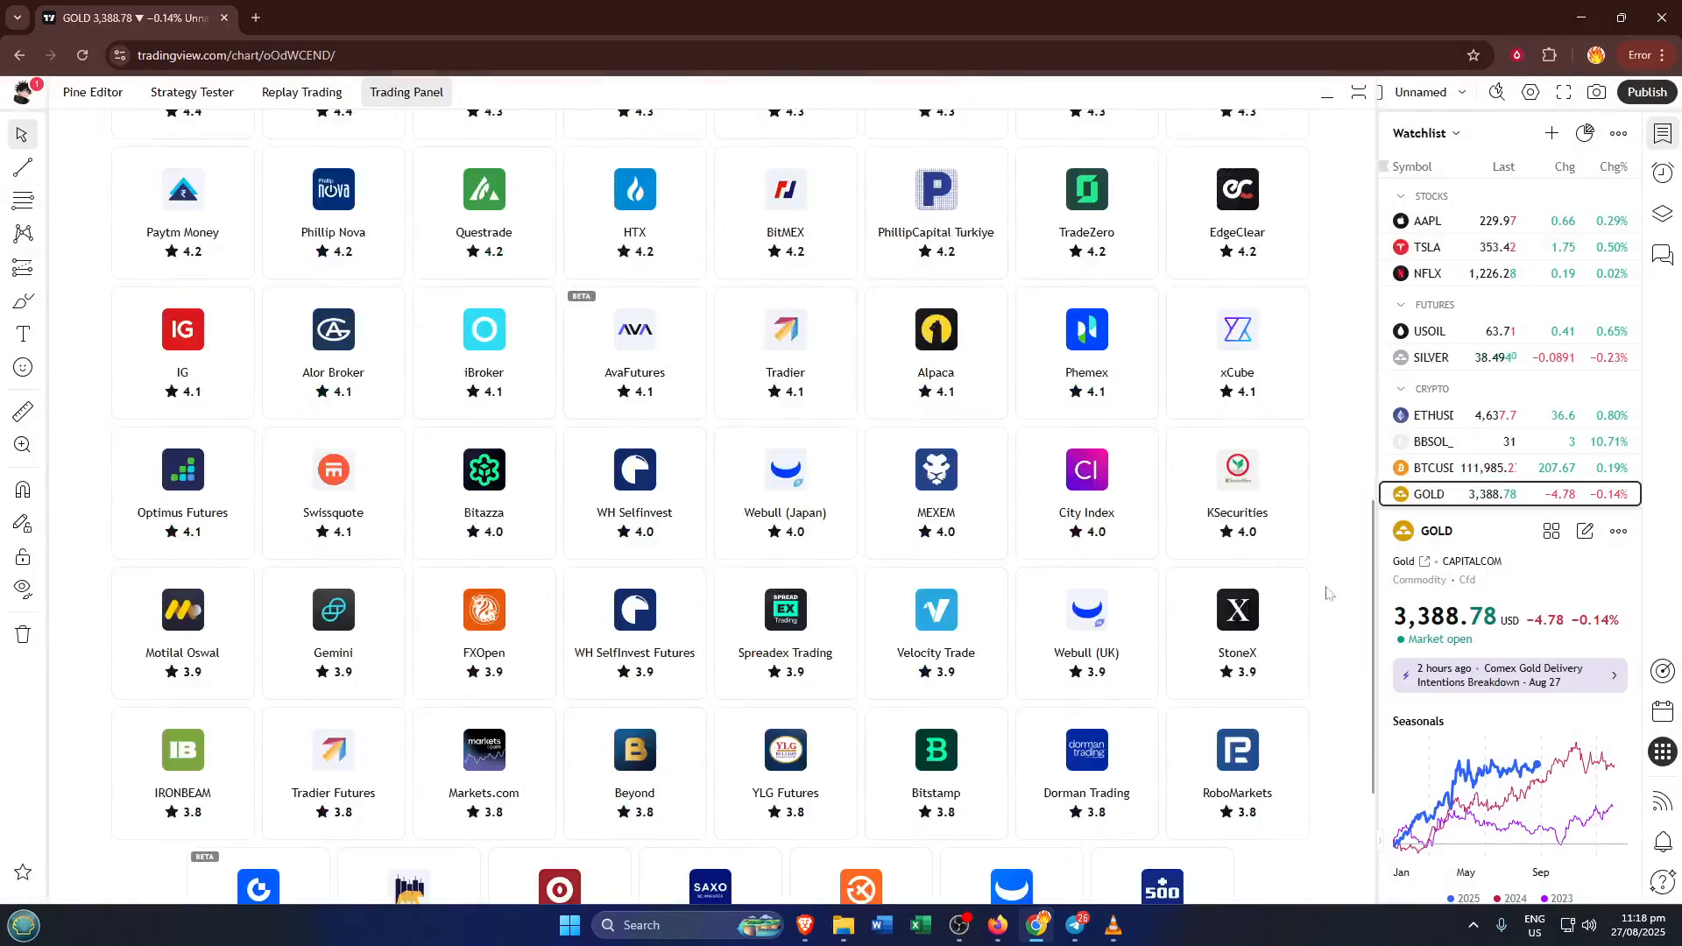
scroll(down, 3)
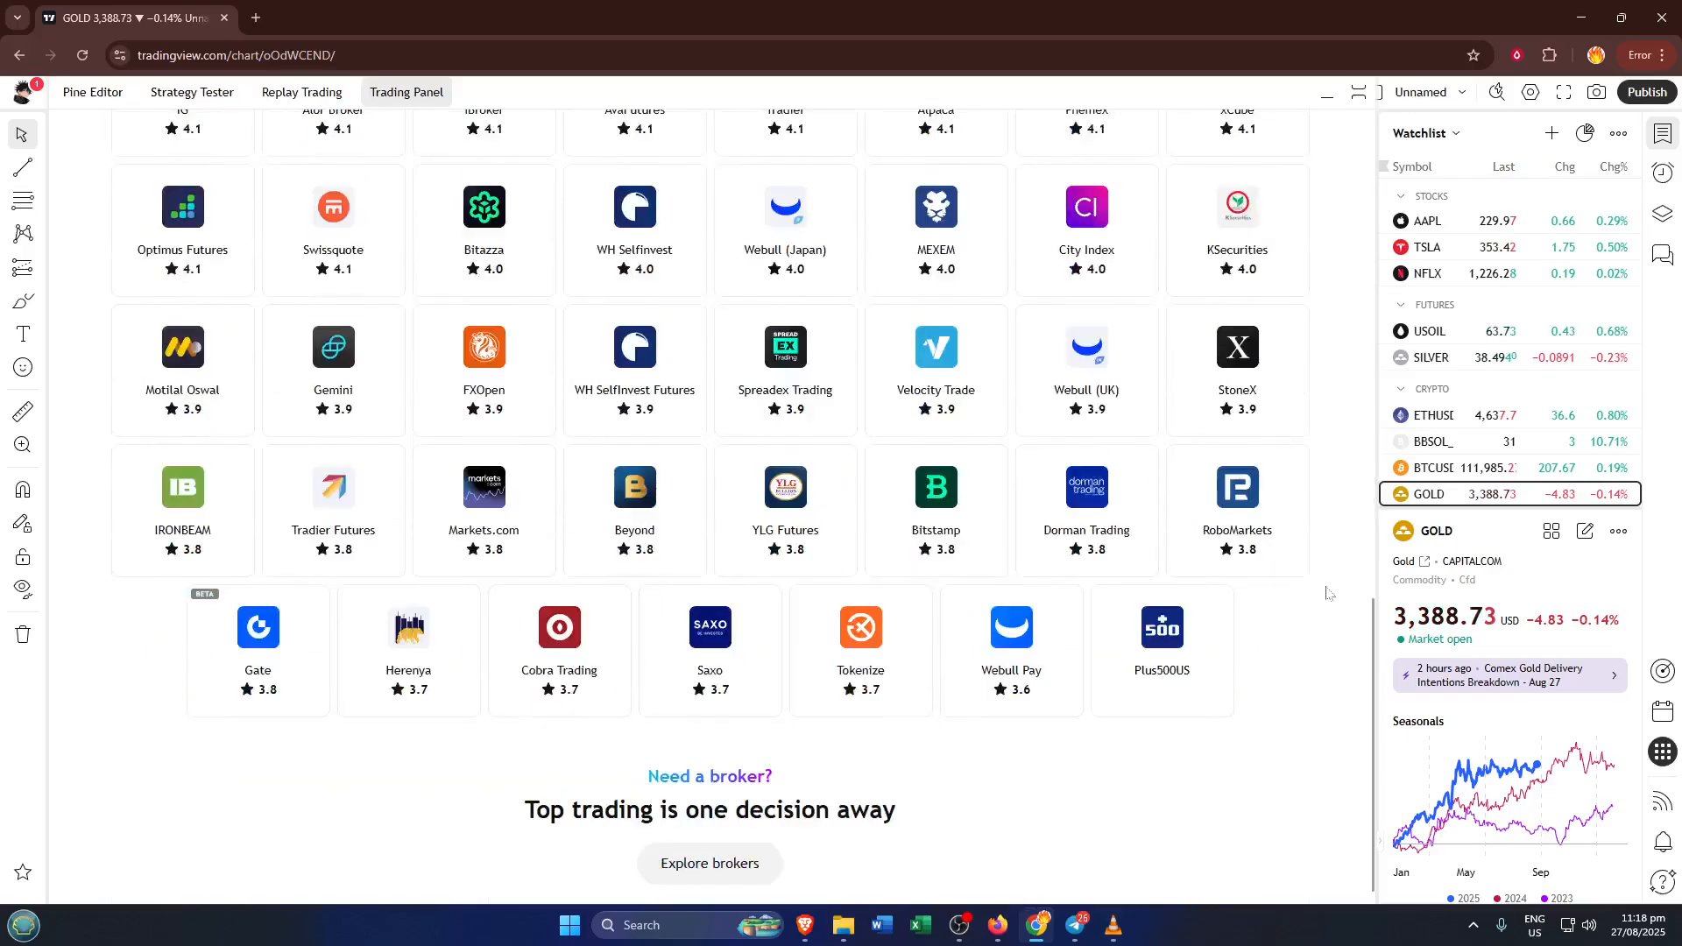